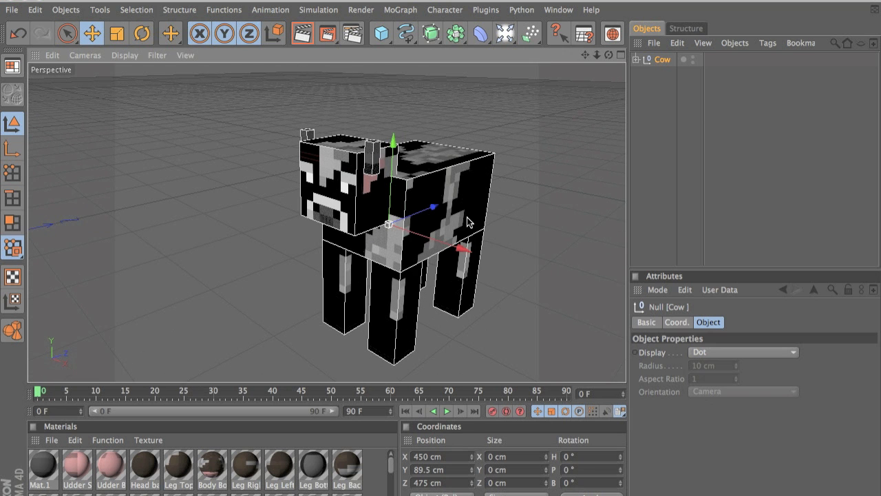
Step: Open the Minecraft desktop folder, go to the home folder and into Library
left_click_drag(468, 221, 457, 259)
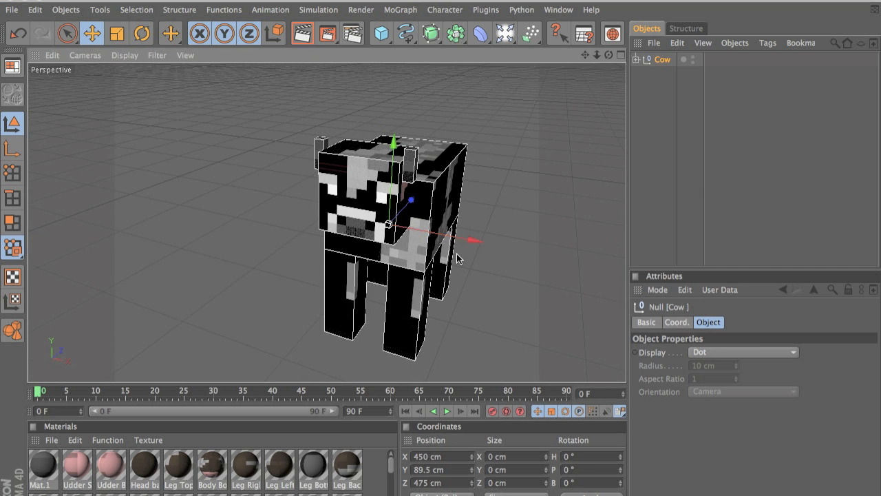
mouse_move(152, 283)
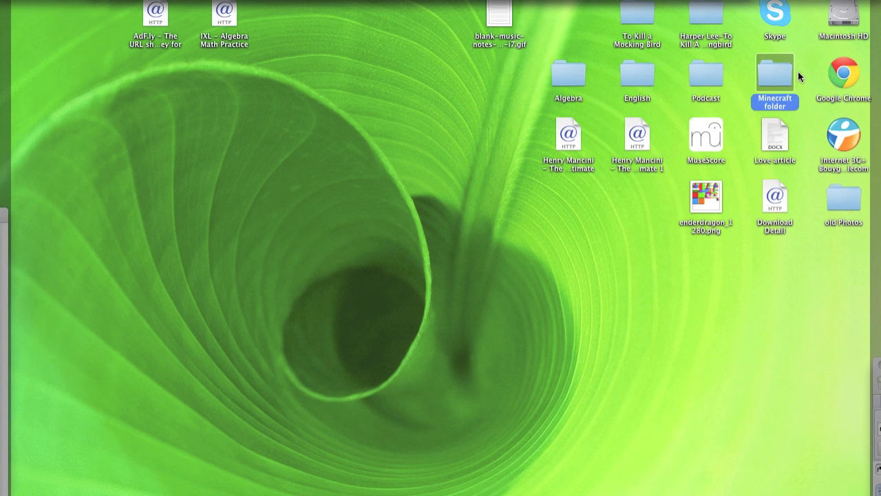
double_click(774, 76)
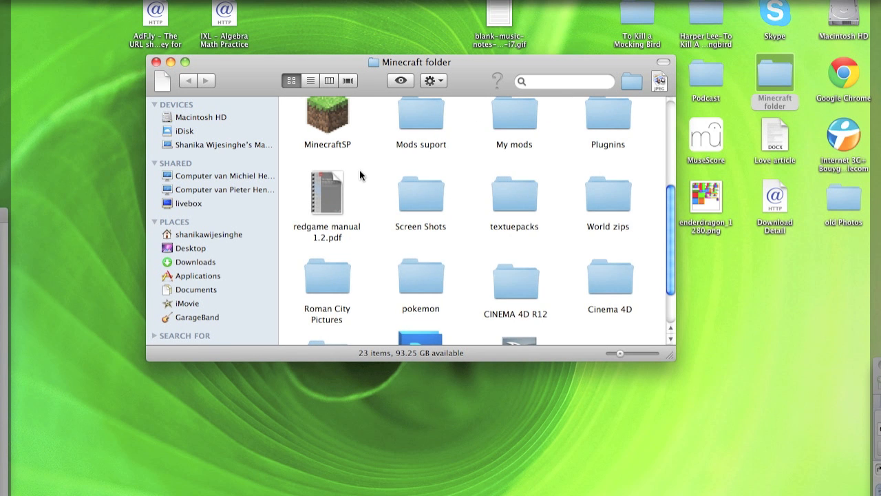
mouse_move(402, 263)
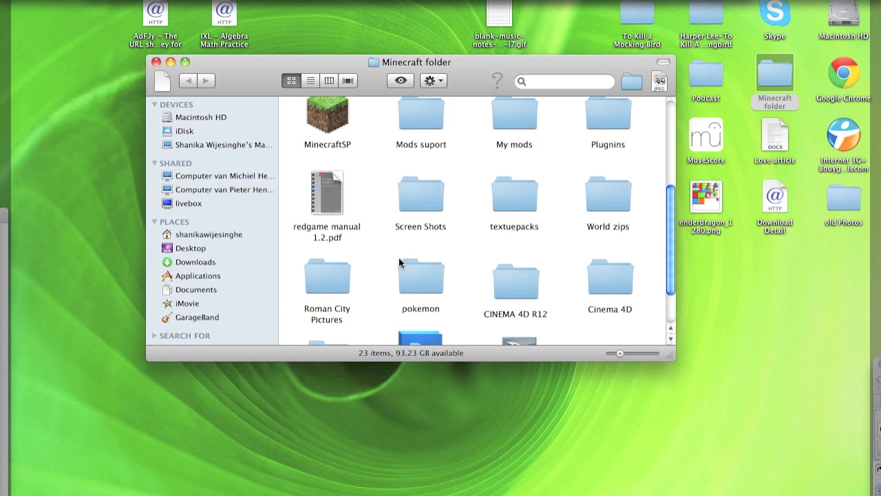
mouse_move(518, 274)
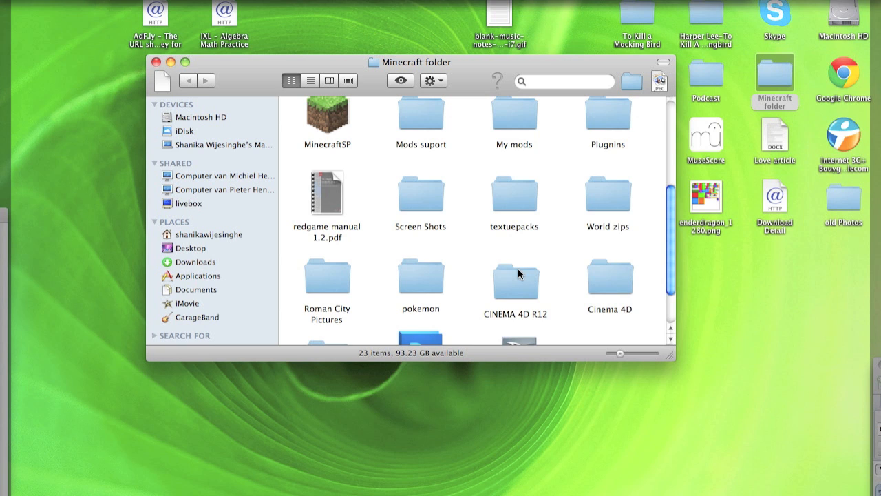
mouse_move(525, 275)
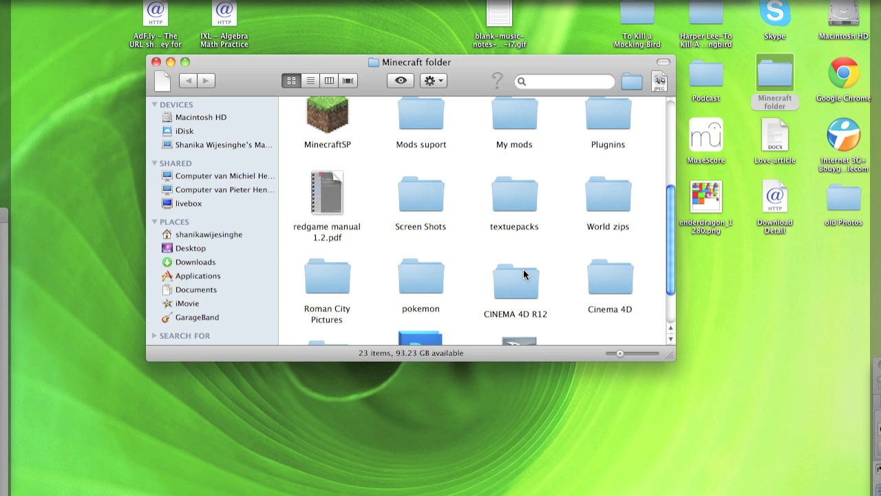
left_click(207, 234)
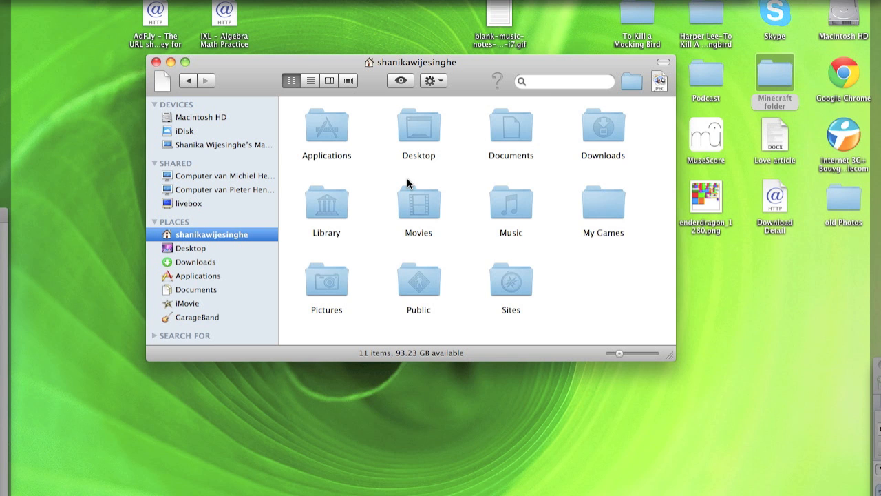
mouse_move(200, 247)
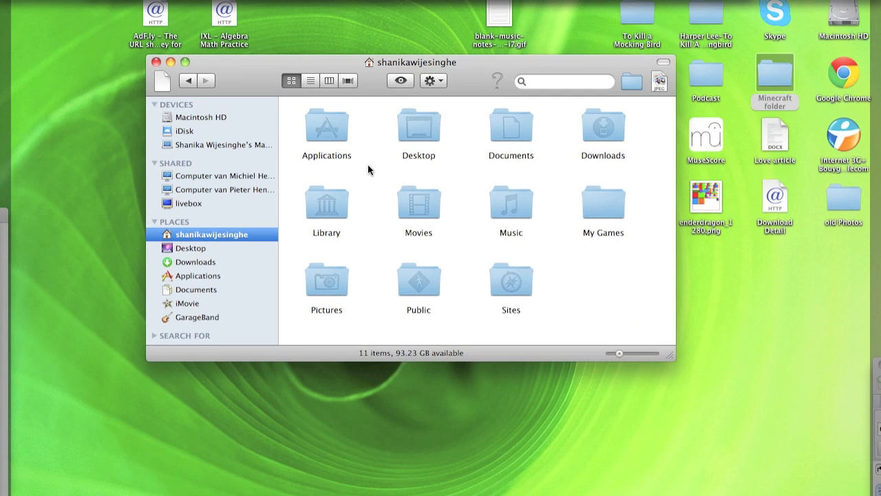
mouse_move(597, 149)
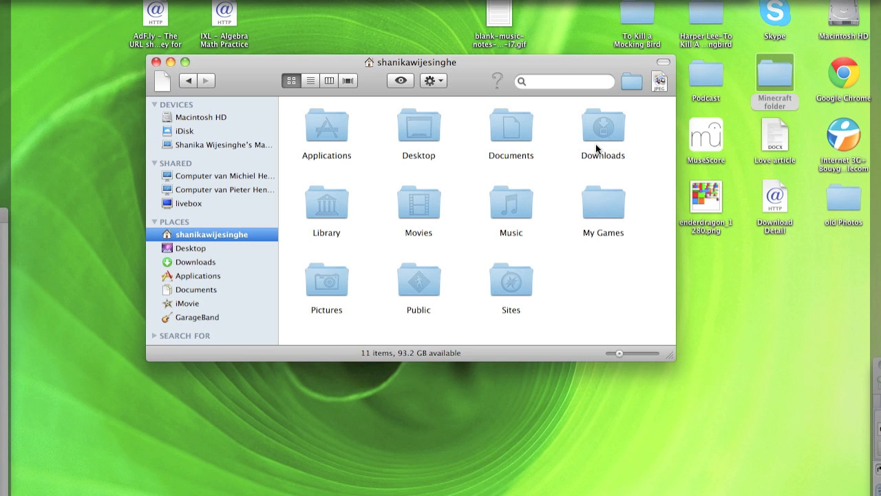
left_click(325, 201)
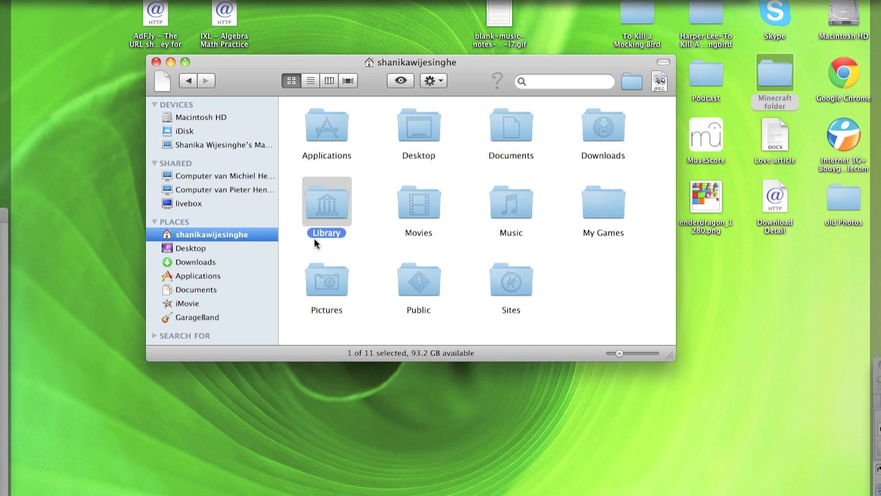
double_click(326, 201)
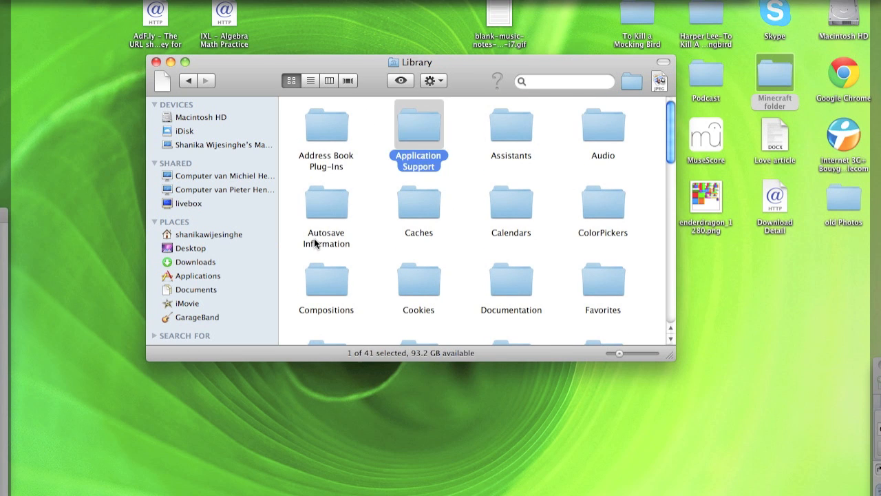
Step: Continue through Application Support and minecraft into the bin folder
double_click(419, 124)
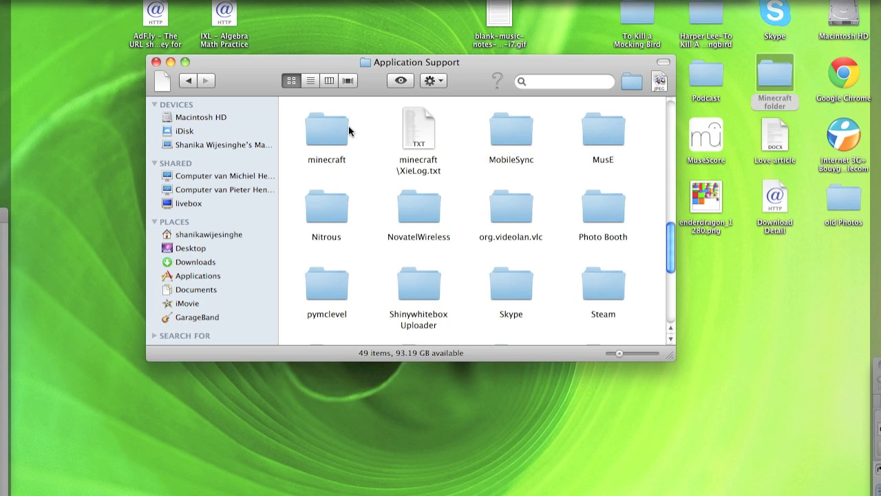
double_click(325, 127)
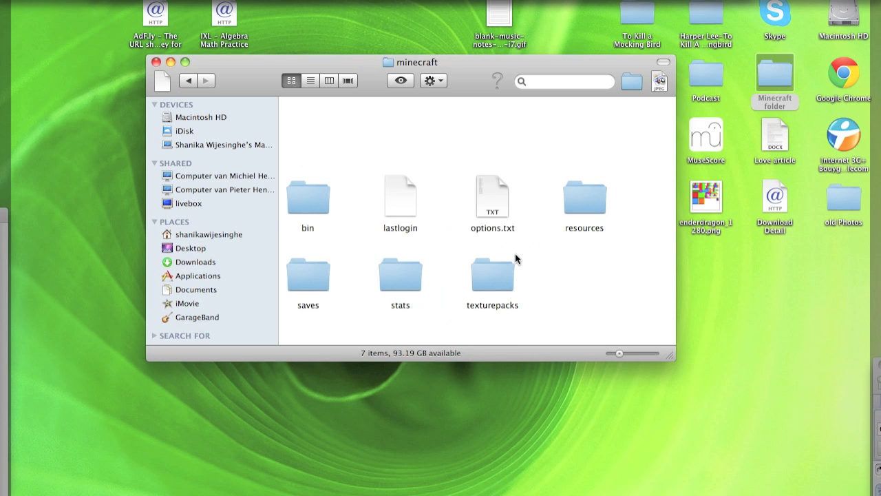
double_click(307, 199)
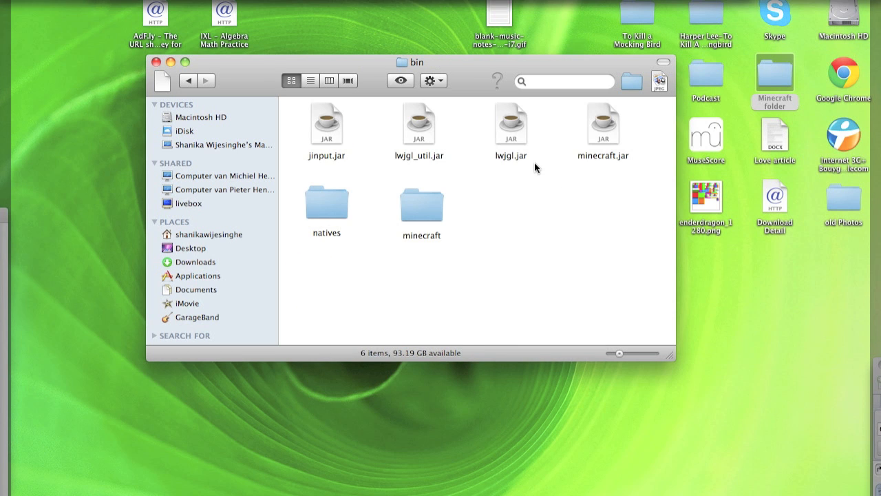
Step: Check minecraft.jar's options, then enter the minecraft folder inside bin
right_click(603, 124)
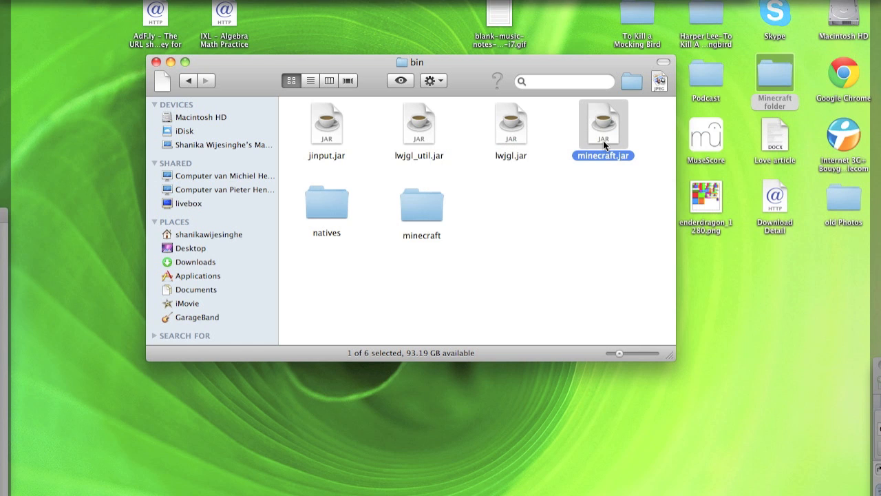
mouse_move(548, 146)
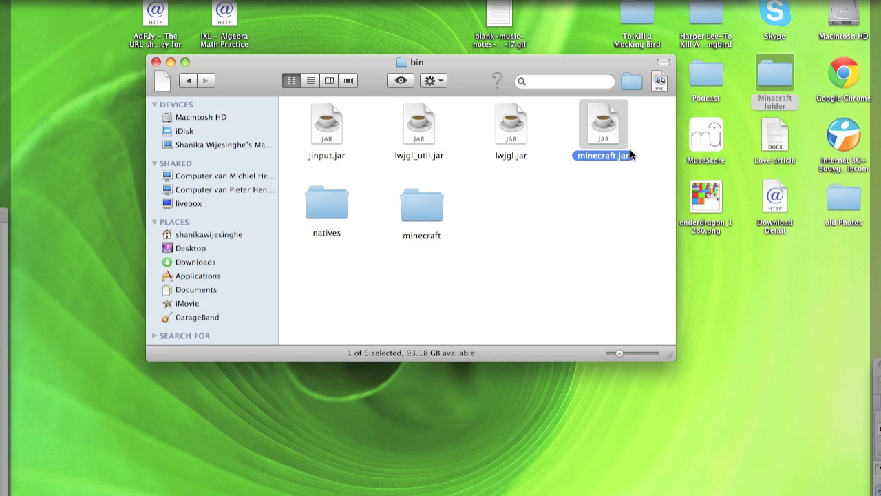
right_click(603, 124)
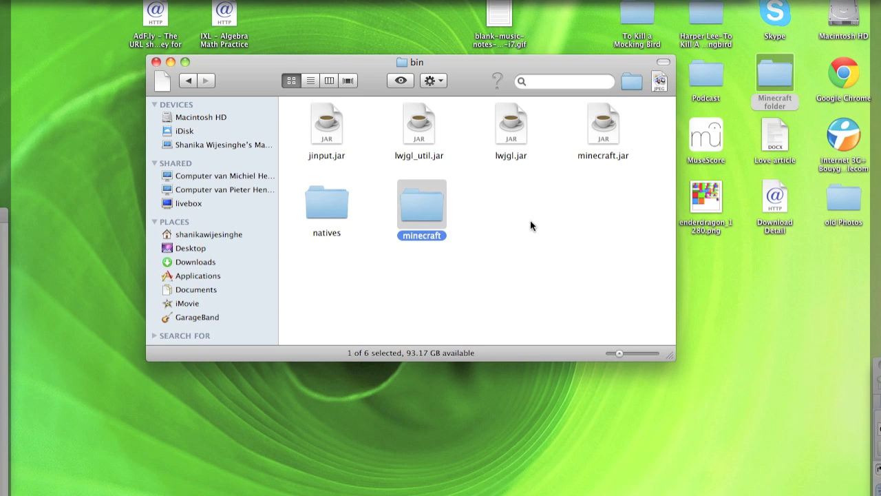
double_click(421, 203)
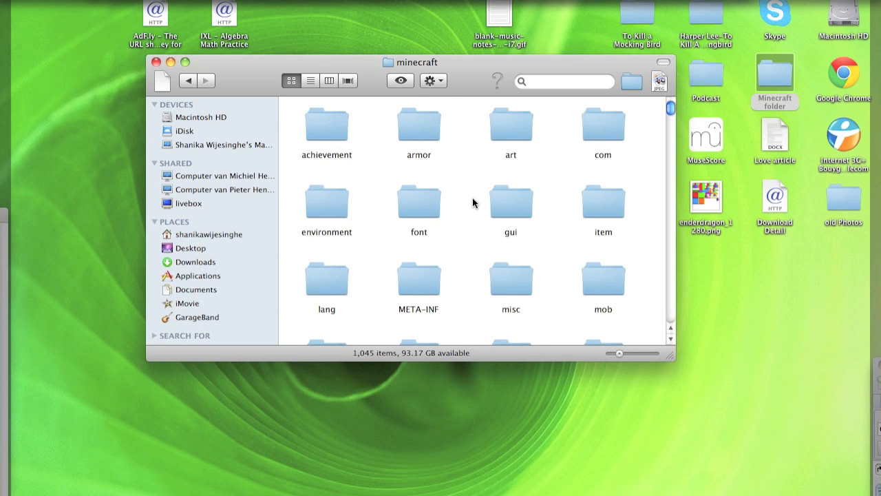
Step: Arrange the folder contents by kind and go into the mob folder
left_click(433, 80)
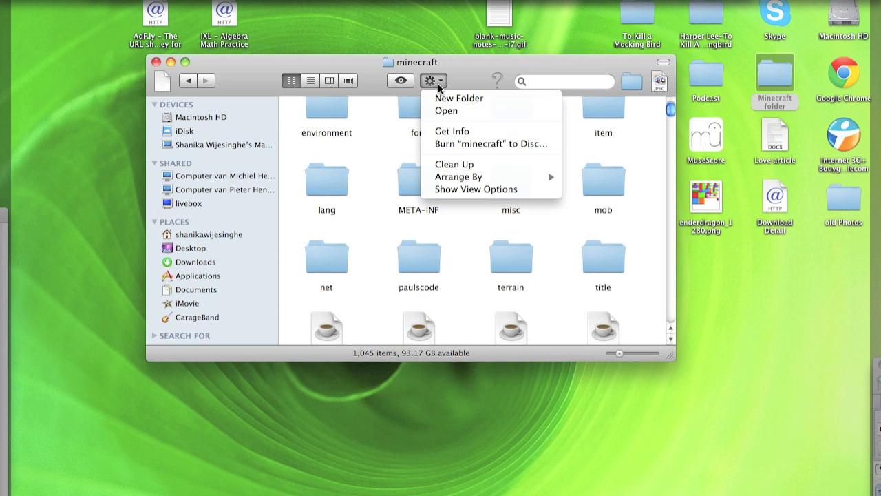
mouse_move(460, 176)
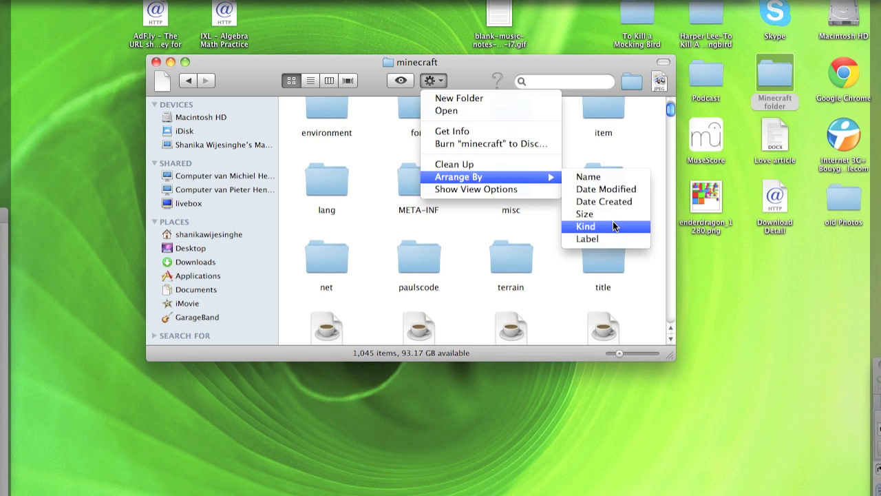
left_click(586, 226)
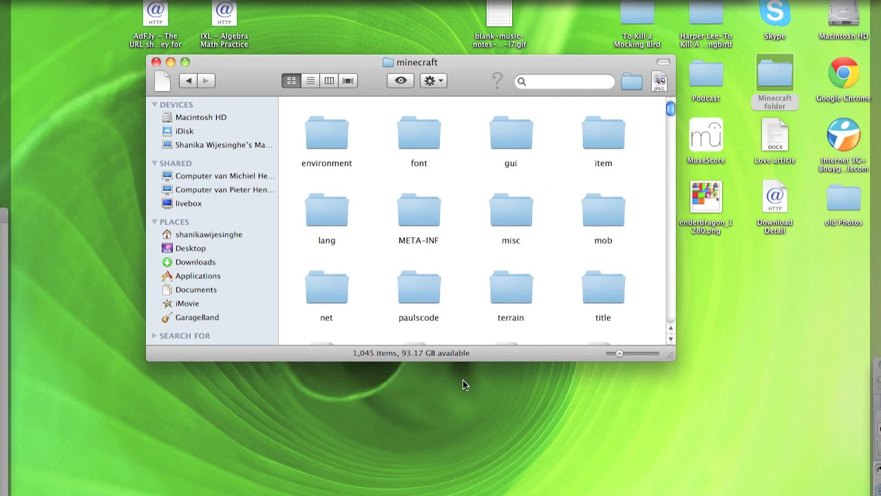
left_click(604, 209)
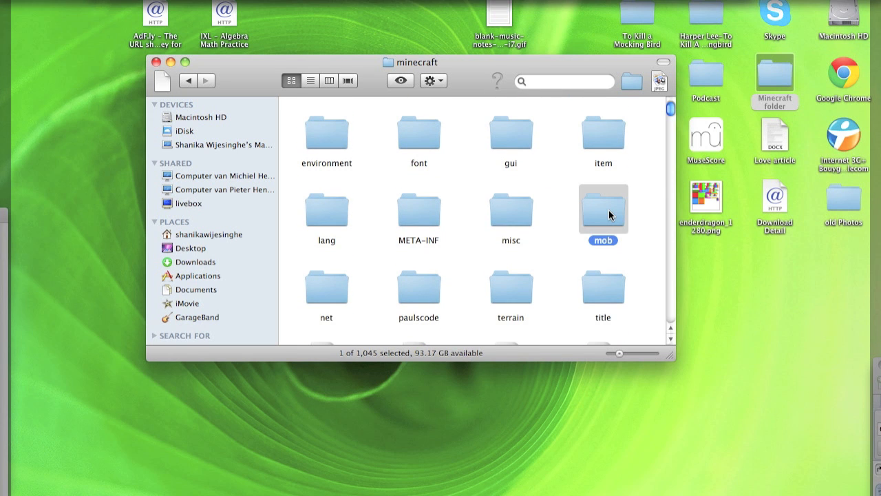
double_click(603, 210)
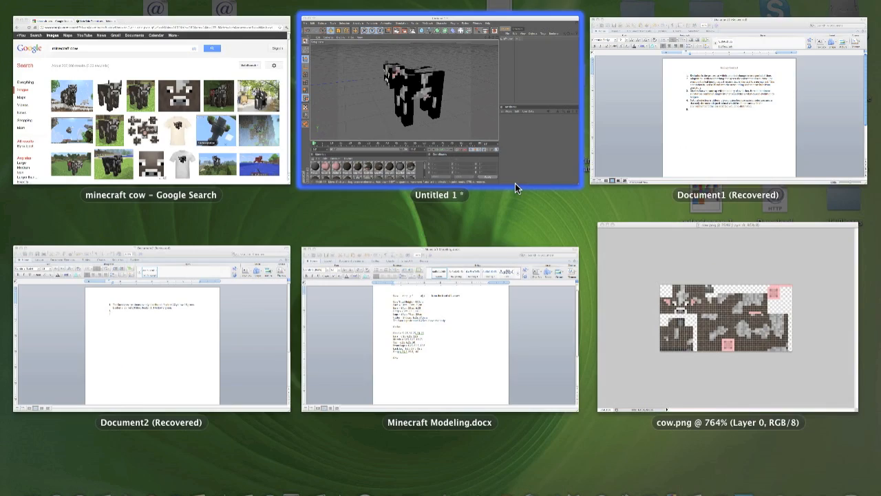
Step: Switch to Chrome's Mob Skin Templates page and scroll to the cow template
left_click(727, 317)
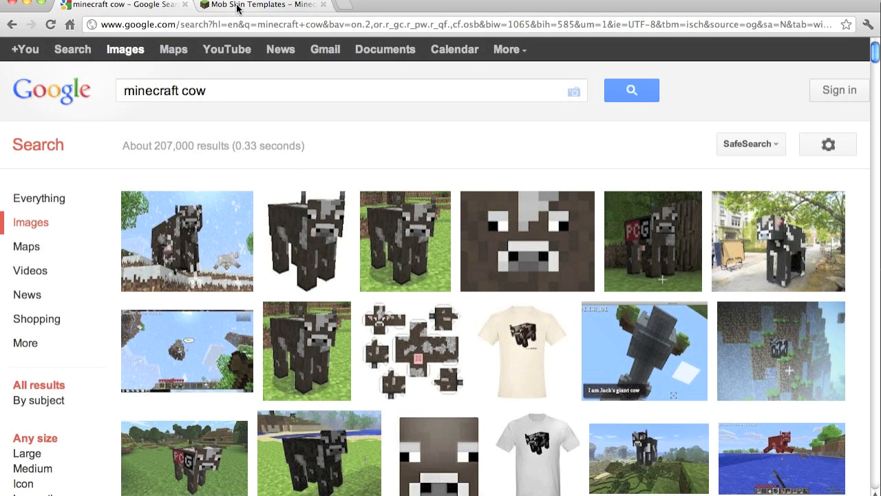
left_click(262, 6)
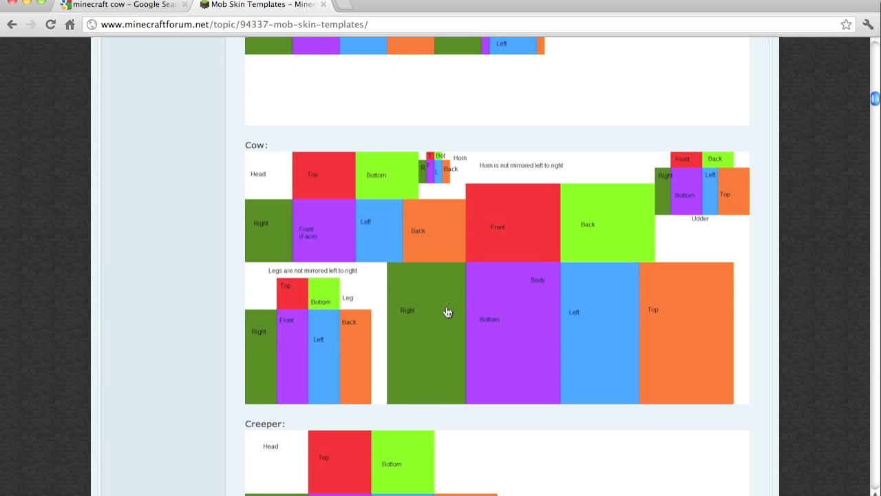
scroll("up", 3)
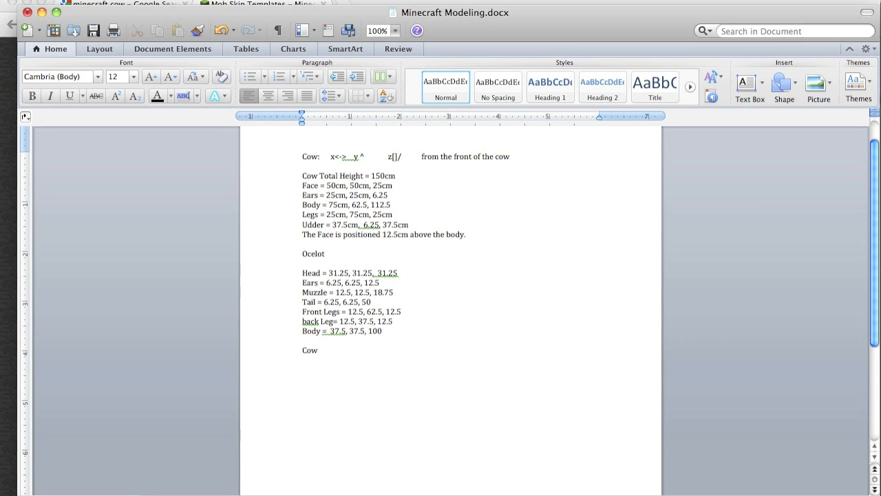
Step: Write 'Head =' under the Cow heading in Minecraft Modeling.docx
type("Head")
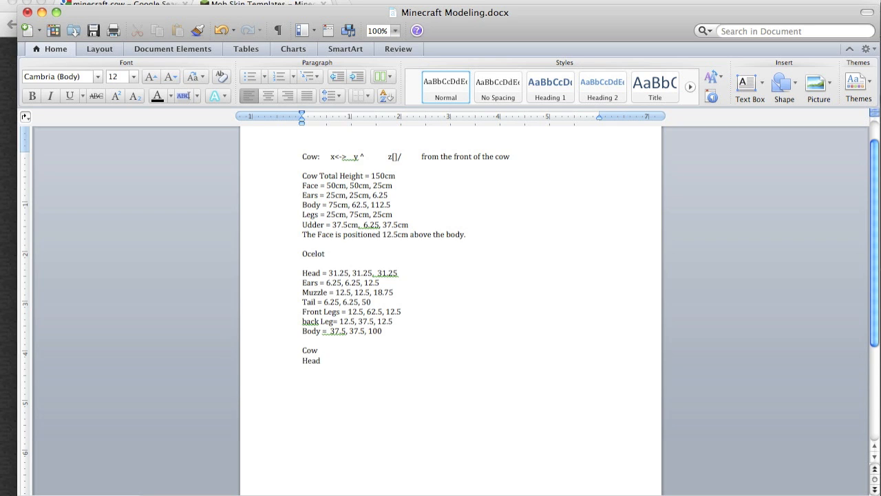
left_click(320, 361)
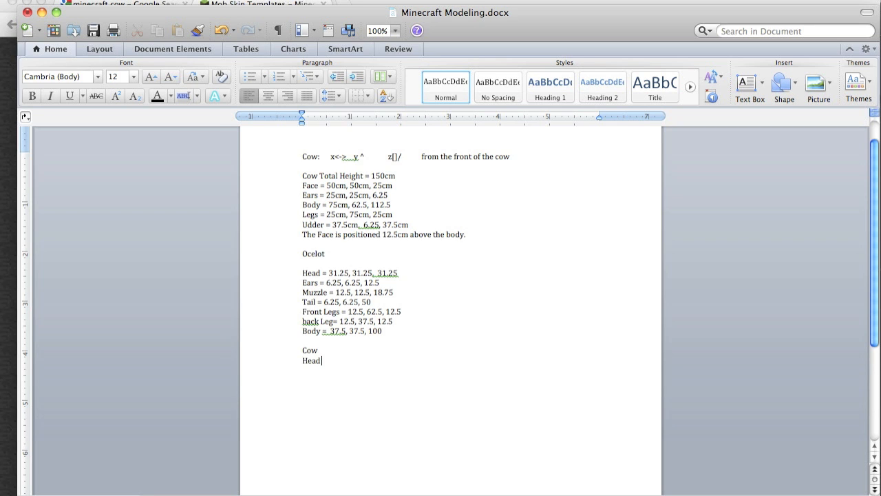
type("=")
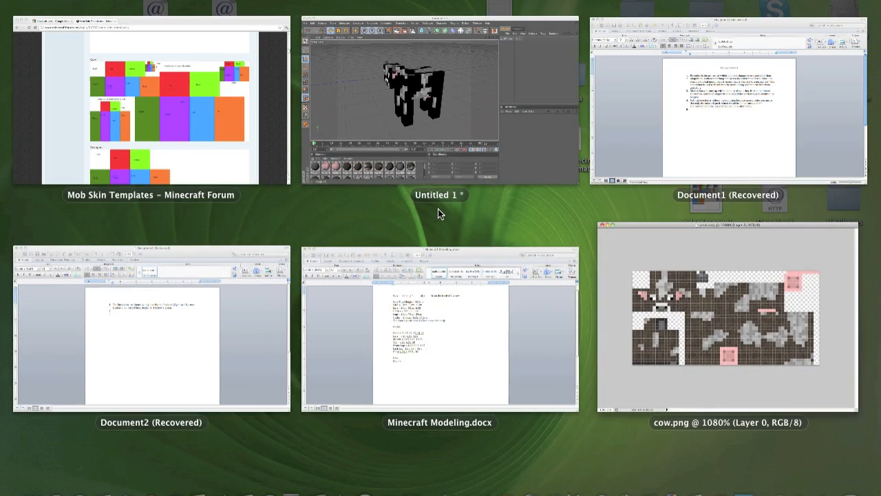
Step: Bring the Cinema 4D scene forward and orbit to face the default cube head-on
left_click(439, 97)
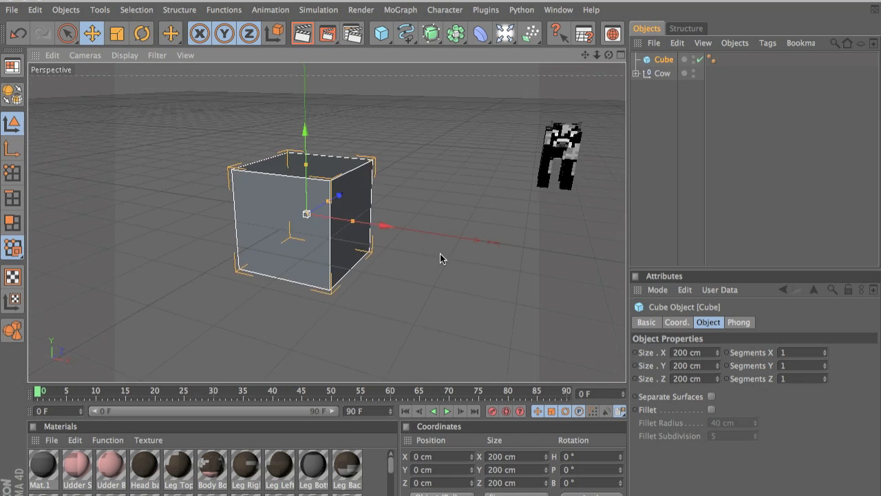
left_click_drag(441, 259, 212, 243)
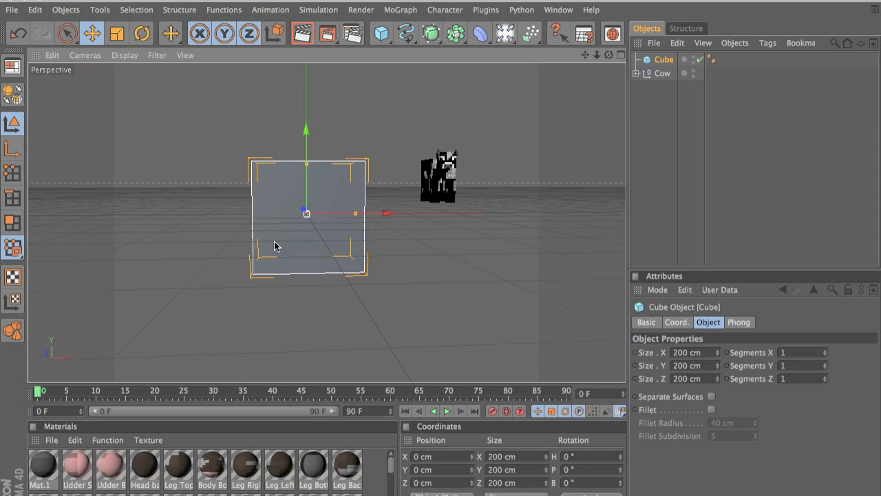
mouse_move(267, 266)
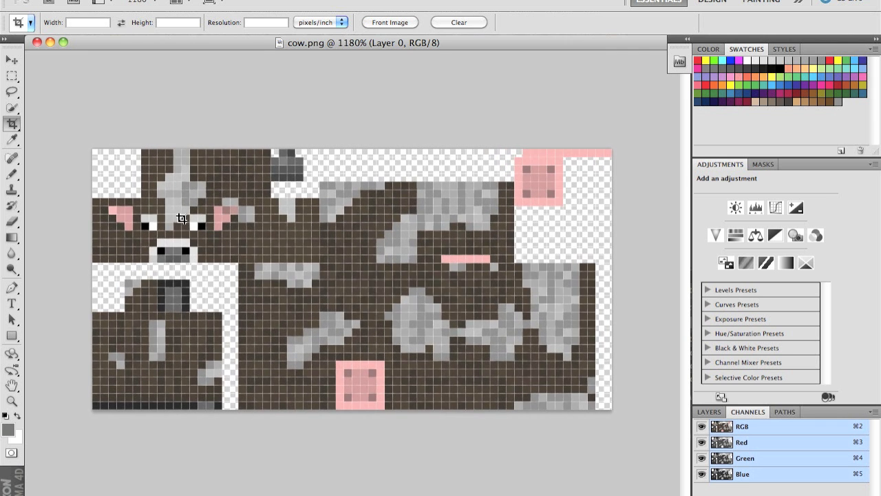
mouse_move(231, 225)
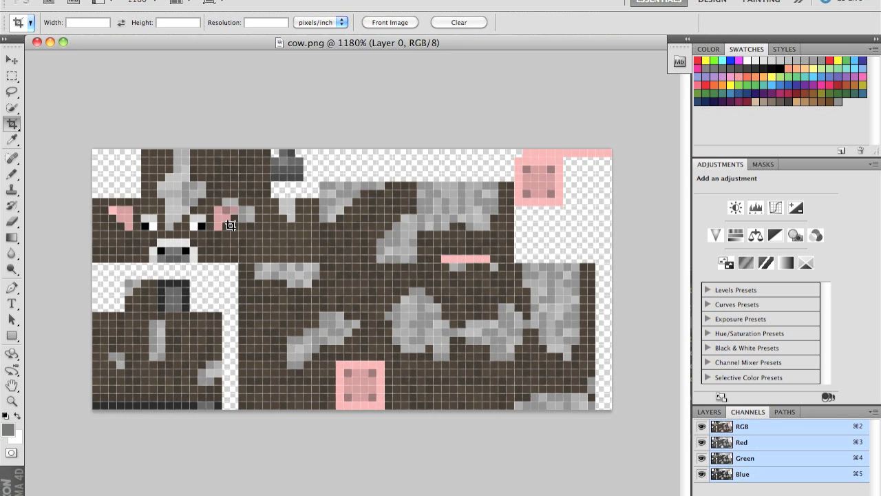
mouse_move(314, 58)
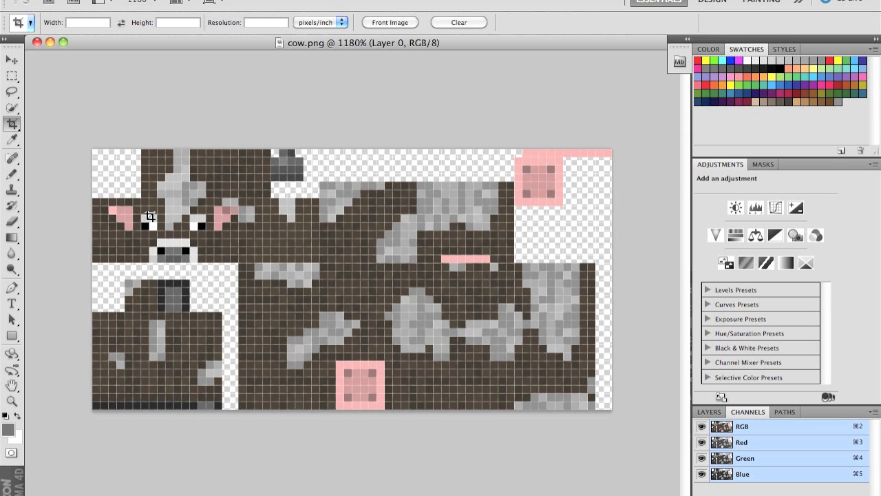
Step: Crop cow.png down to the 8×8-pixel face square
right_click(165, 220)
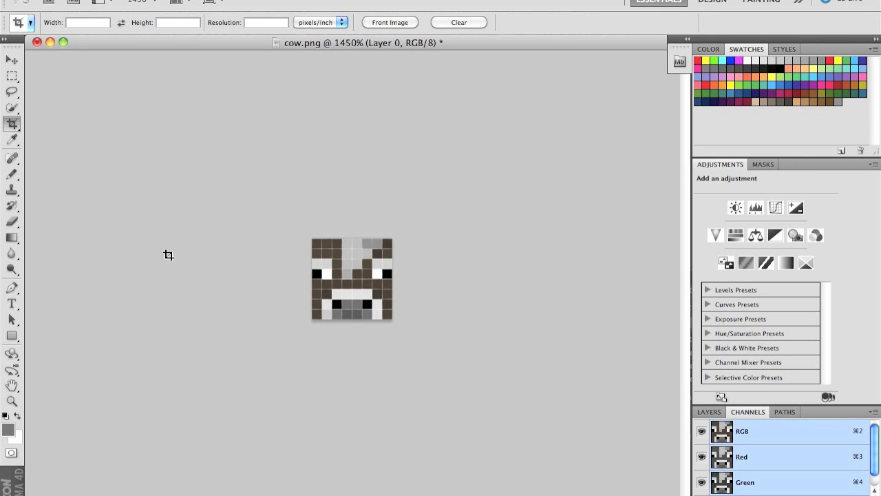
mouse_move(353, 247)
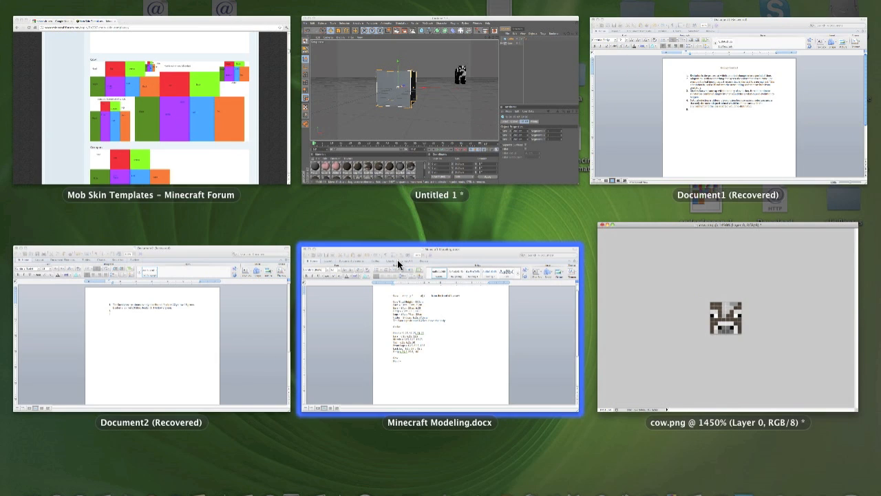
Step: Add '50cm, 50cm,' after 'Head =' in the modeling notes
left_click(438, 330)
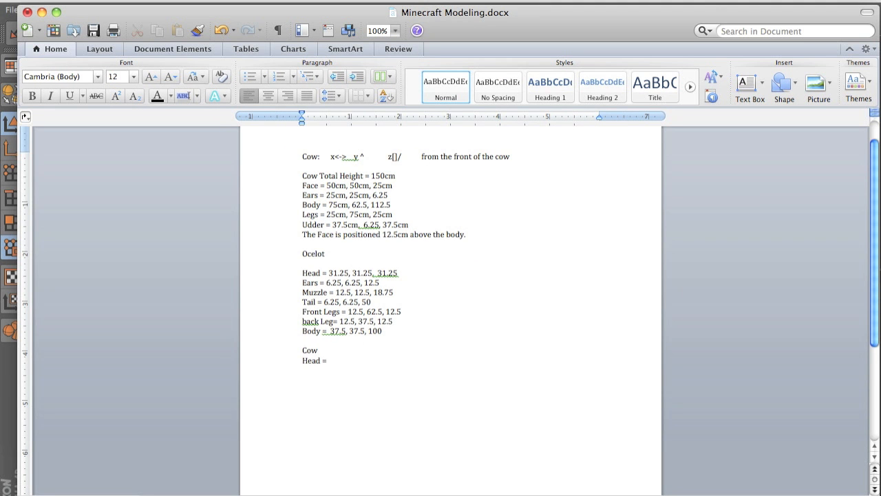
left_click(329, 361)
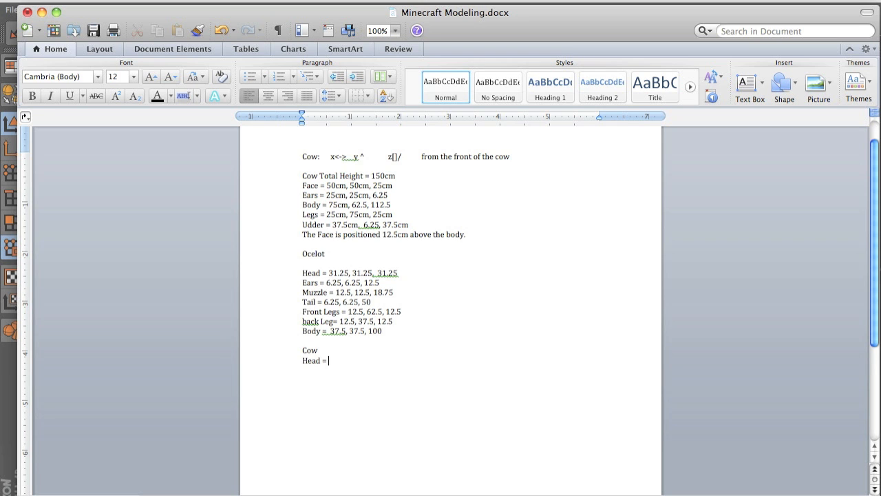
type("50")
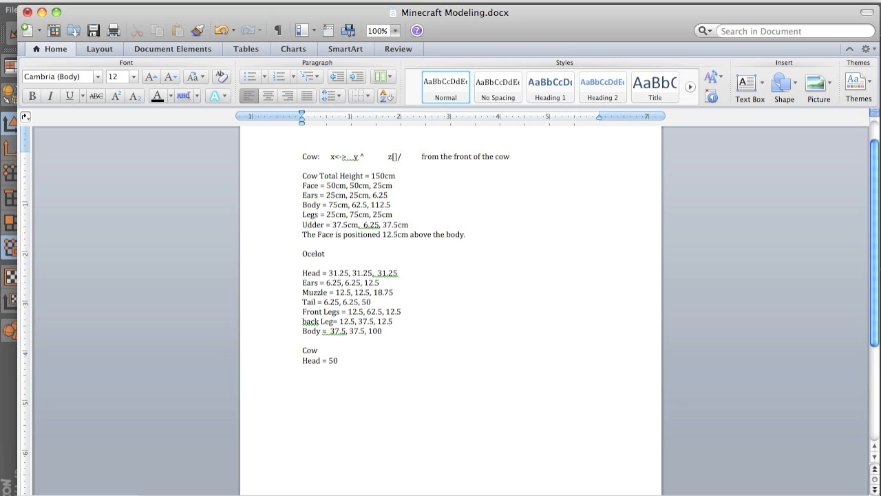
type("m,")
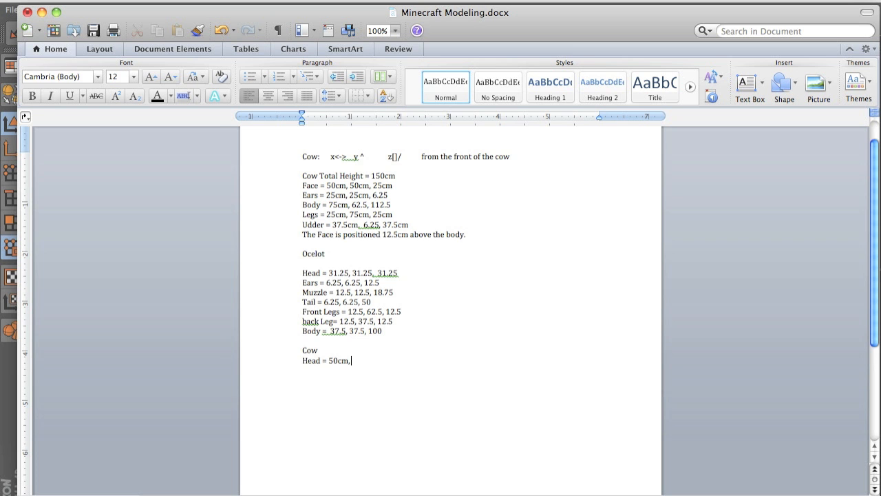
type("5")
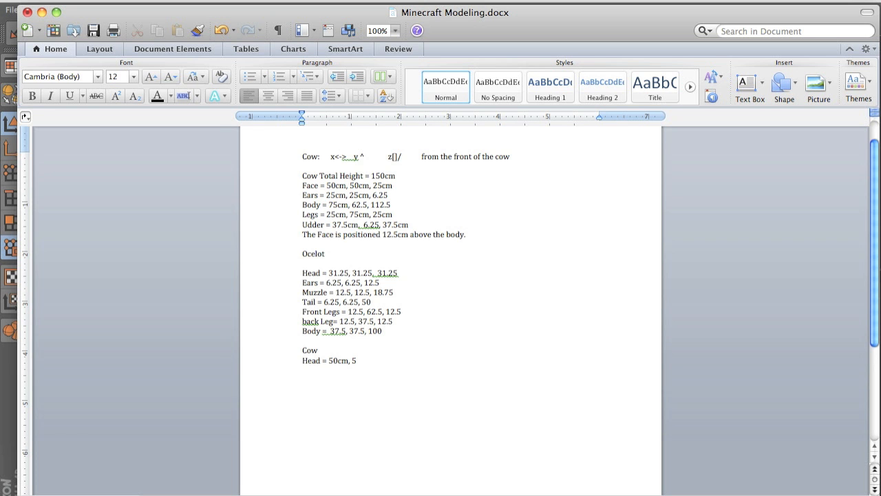
type("0cm,")
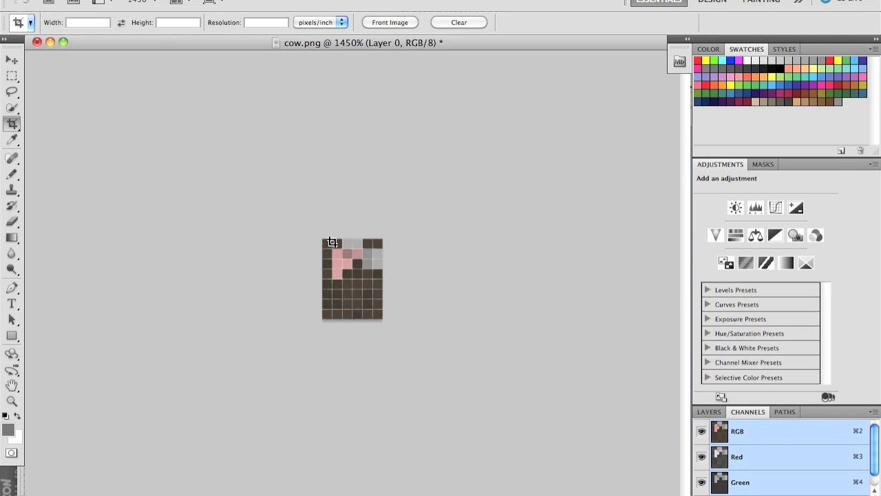
mouse_move(372, 248)
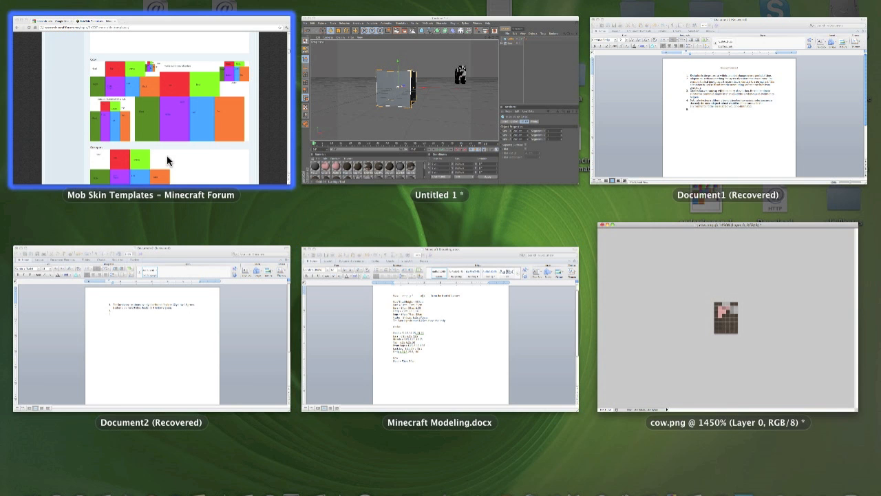
Step: Switch back to the Minecraft Modeling notes document
left_click(151, 99)
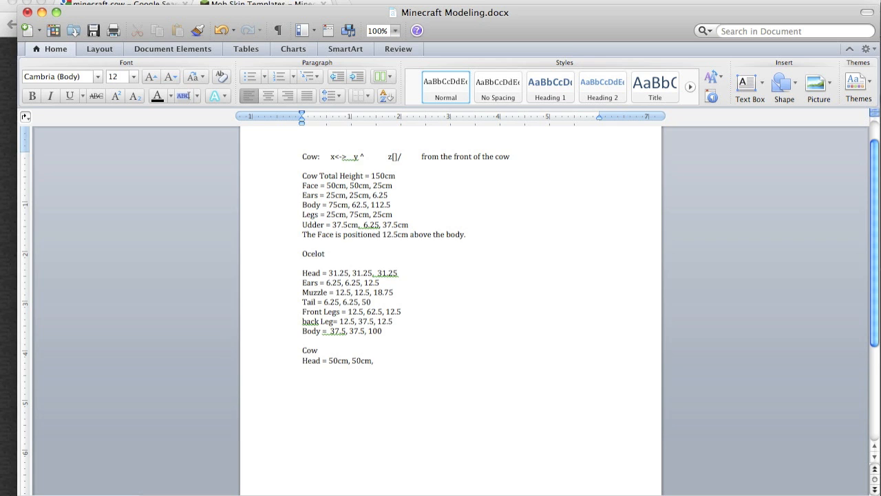
Step: Add 37.75 as the head's third dimension
type("37.")
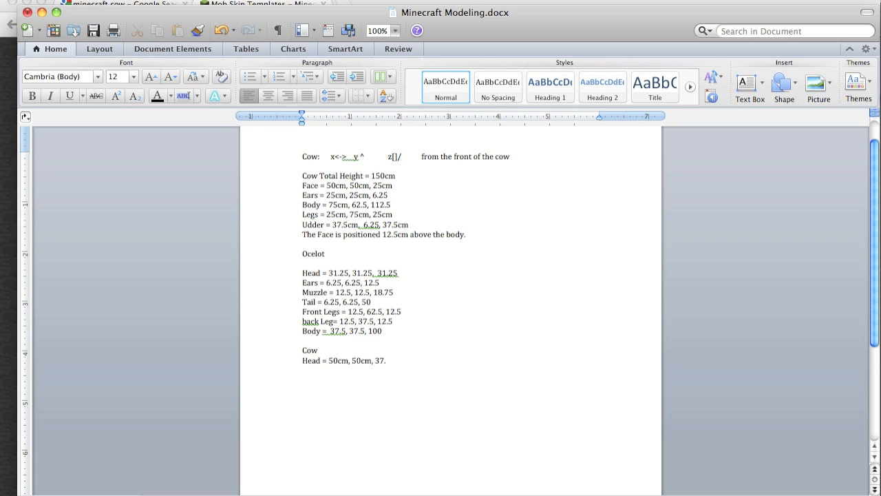
type("75")
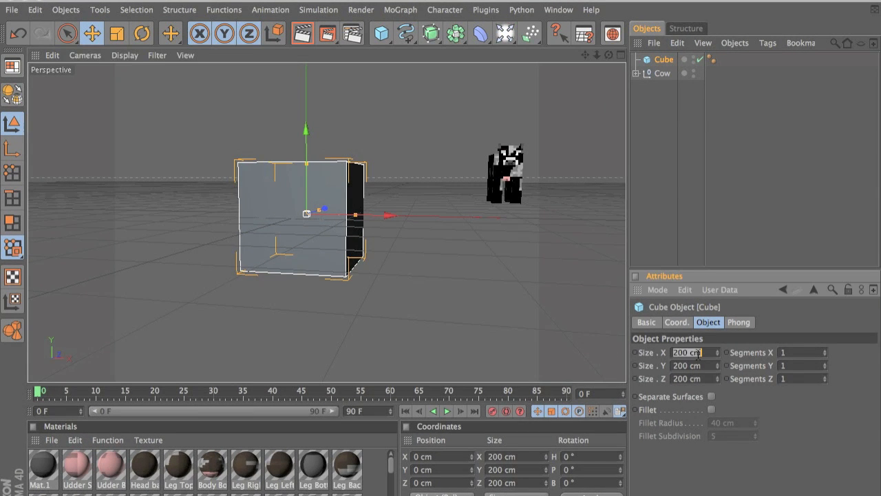
Step: Size the cube 50 × 50 × 37.75 cm and position it at 112.5 cm on X, Y and Z
type("50")
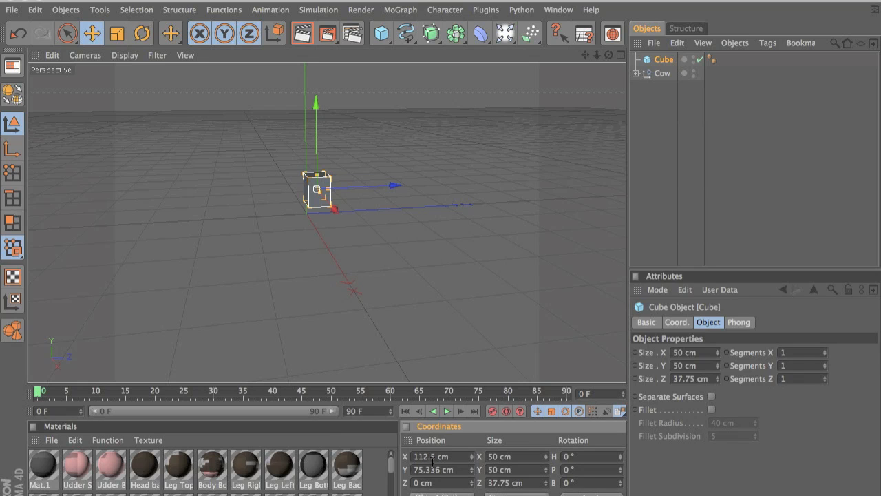
triple_click(441, 469)
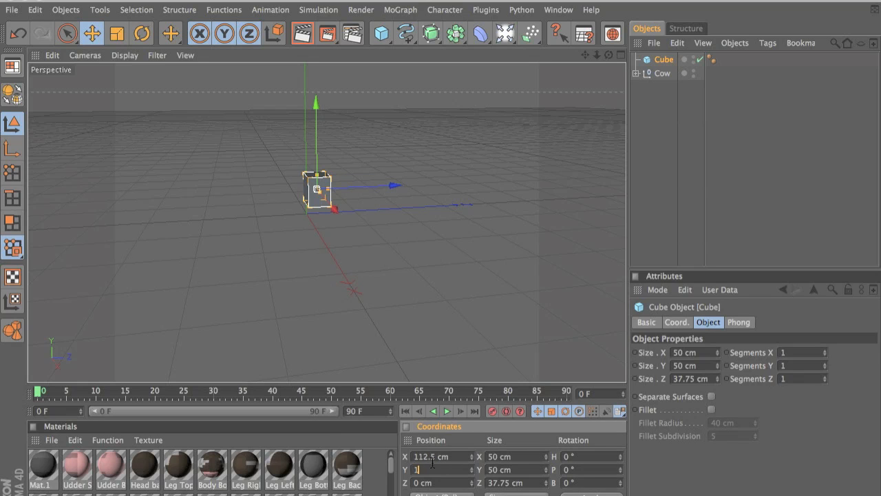
type("112.5")
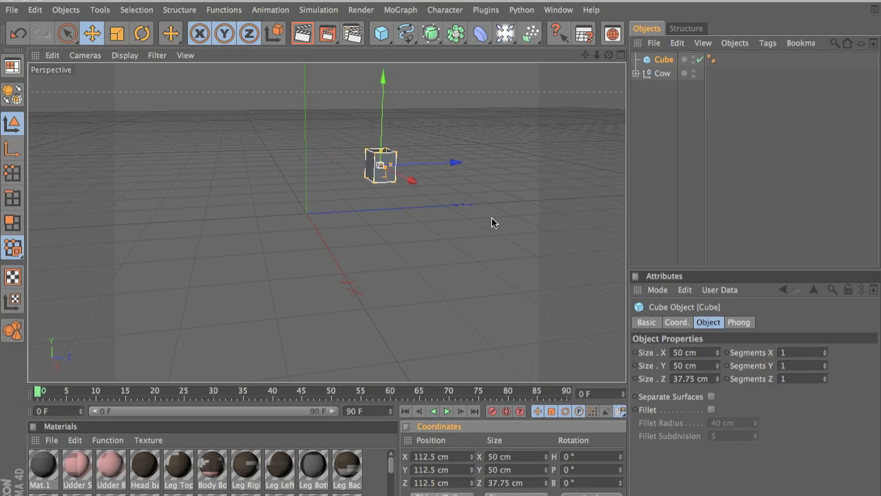
left_click_drag(493, 223, 441, 259)
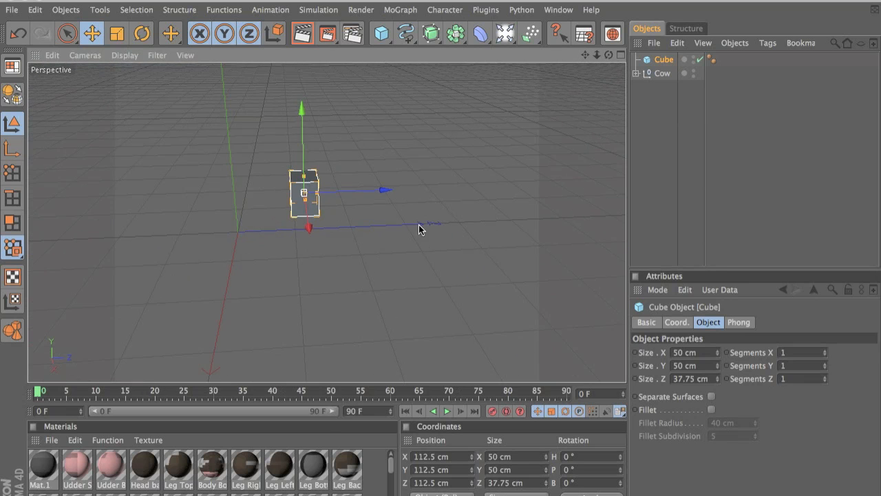
mouse_move(475, 273)
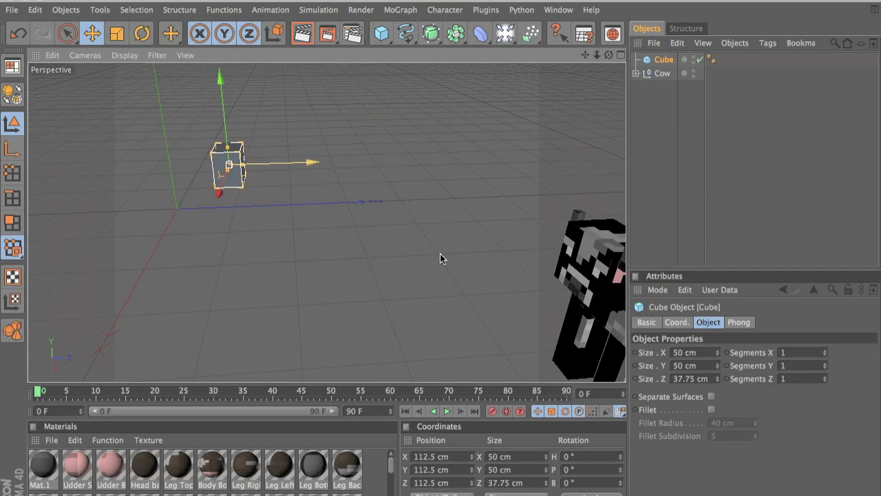
Step: Expand the Cow null and select the material and selection tags on its parts for removal
left_click_drag(441, 259, 358, 190)
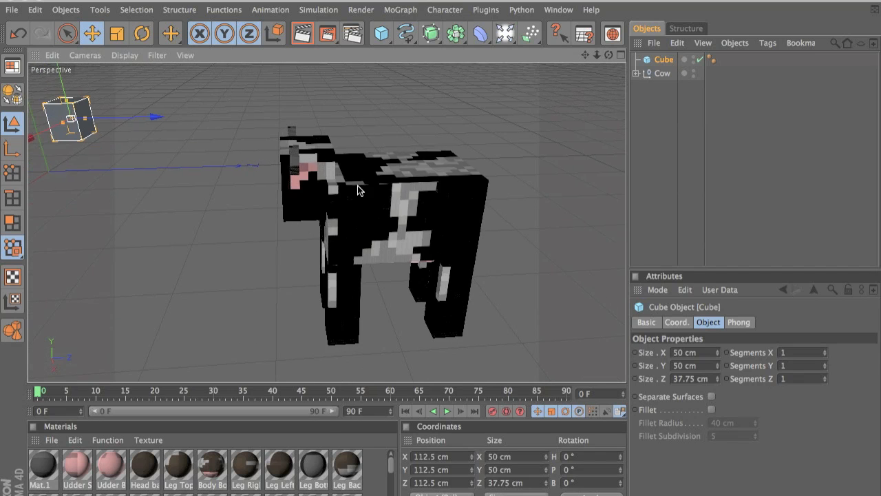
mouse_move(345, 187)
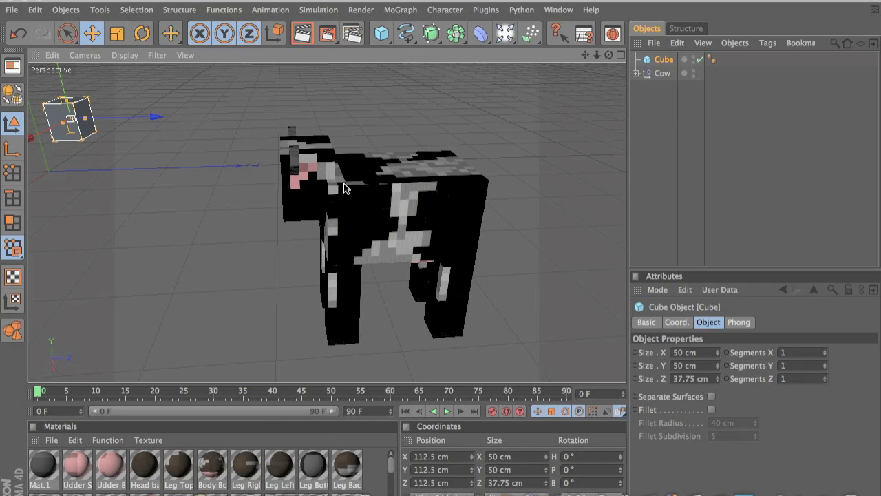
left_click(661, 73)
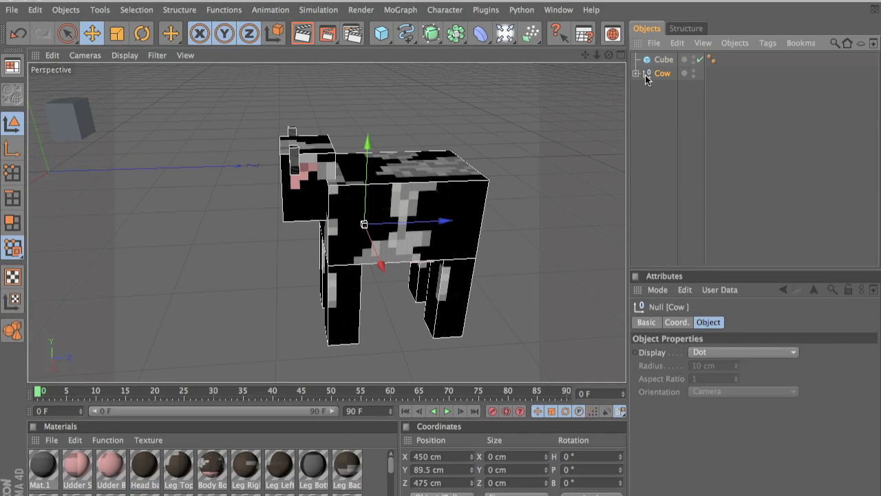
mouse_move(664, 172)
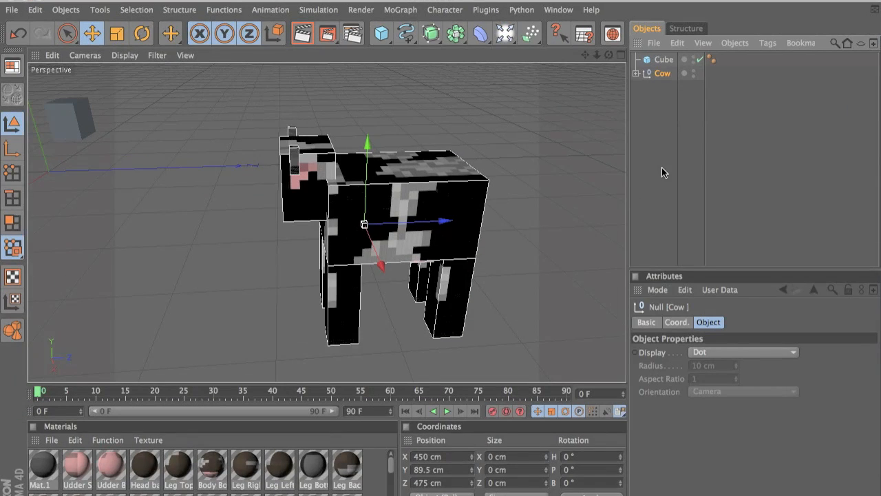
mouse_move(408, 194)
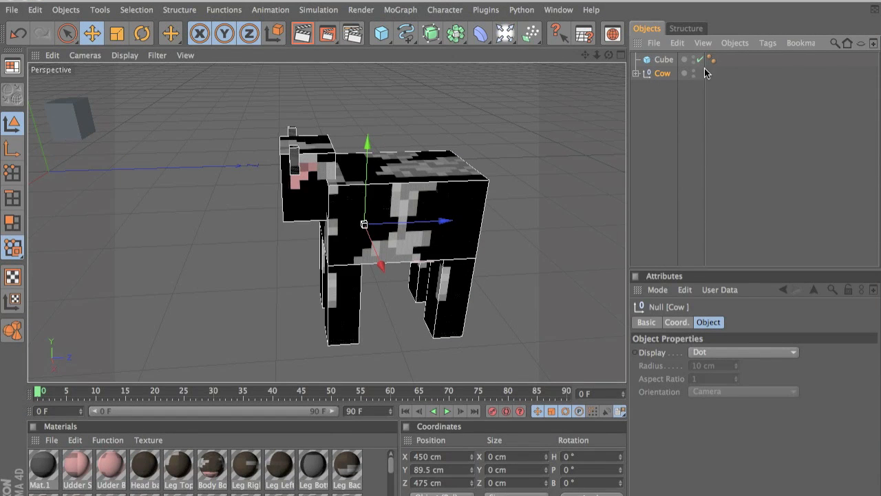
left_click(637, 73)
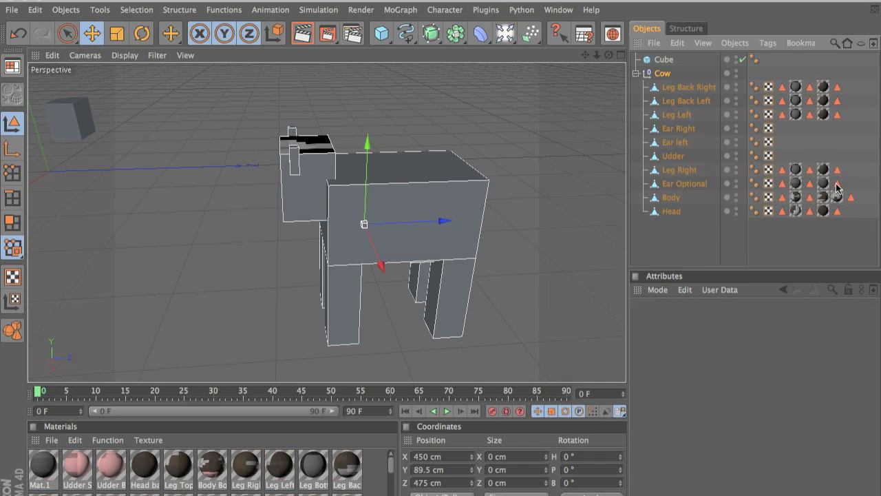
left_click(782, 211)
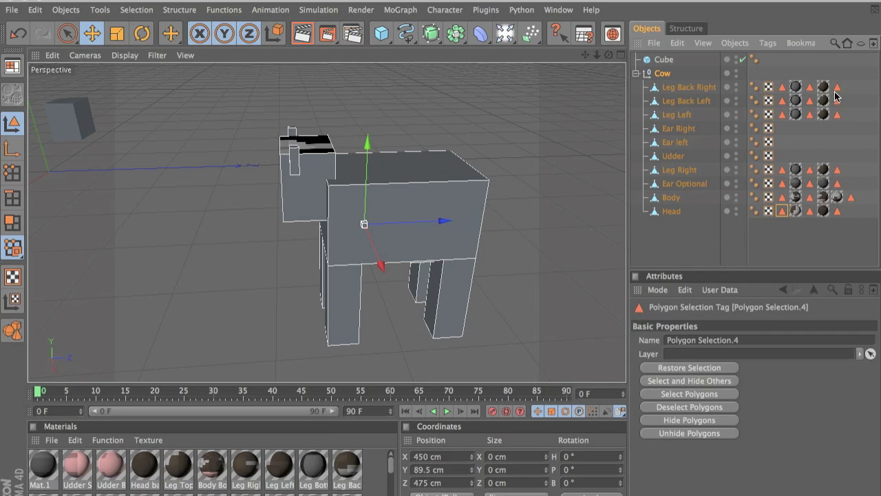
left_click(779, 198)
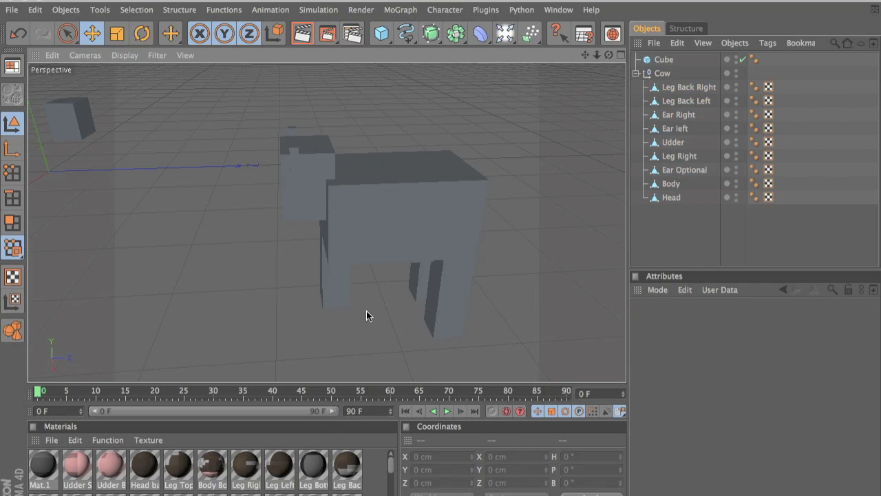
Step: Delete the duplicate legs, extra ears and the stray Cube from the Cow group
left_click(689, 87)
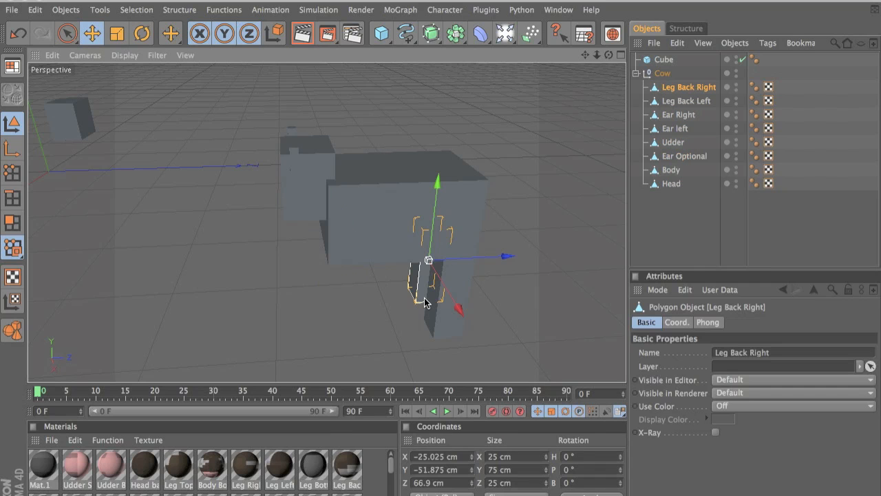
left_click(671, 183)
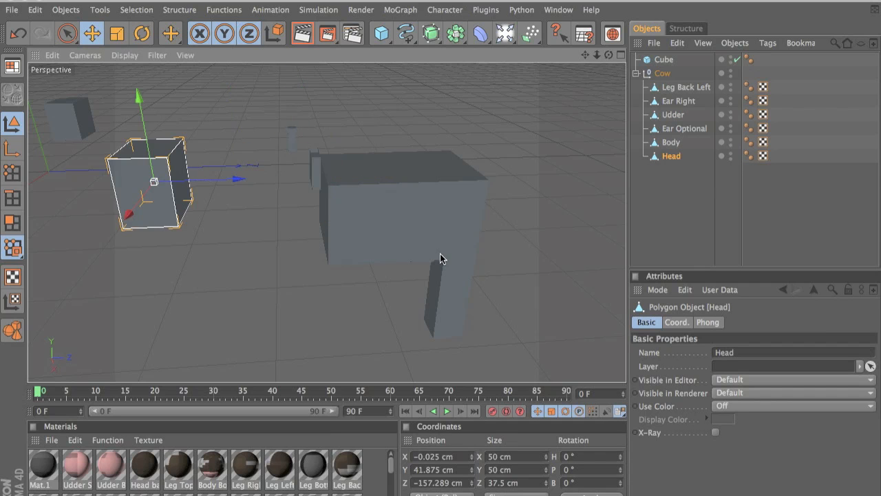
left_click(683, 128)
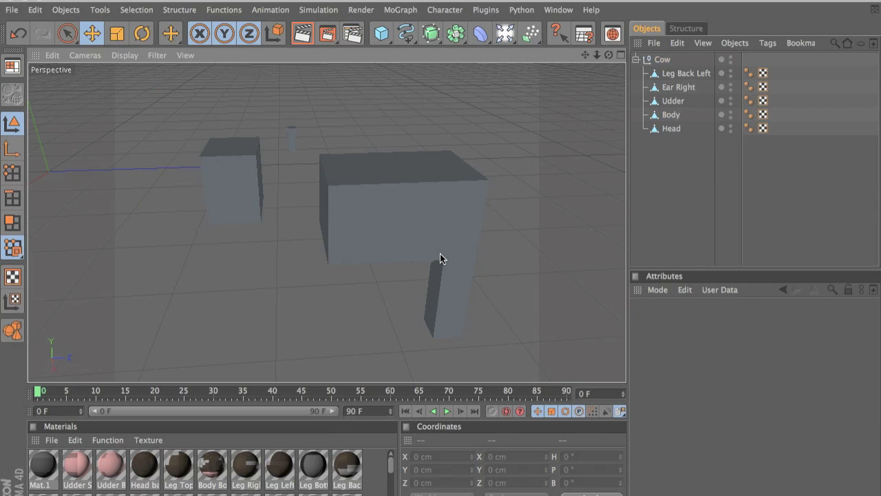
Step: Check the remaining Body and Udder parts, with the body at 112.5 cm on all axes
left_click(671, 115)
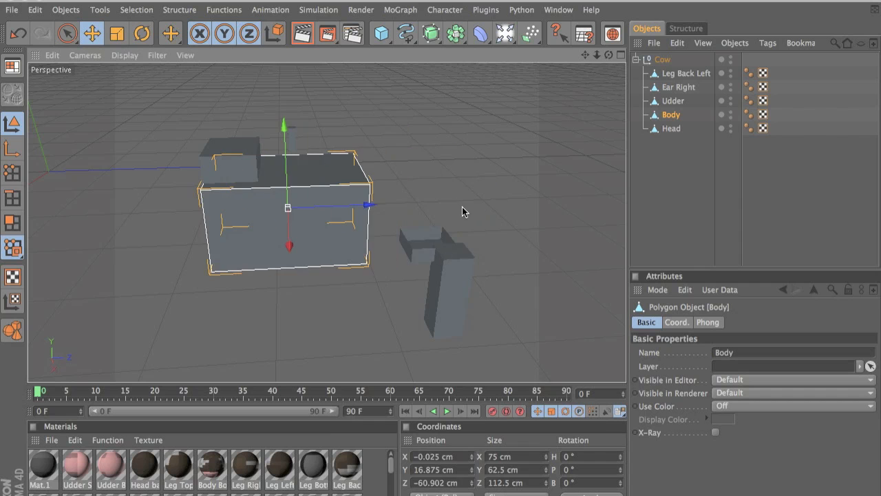
left_click(673, 101)
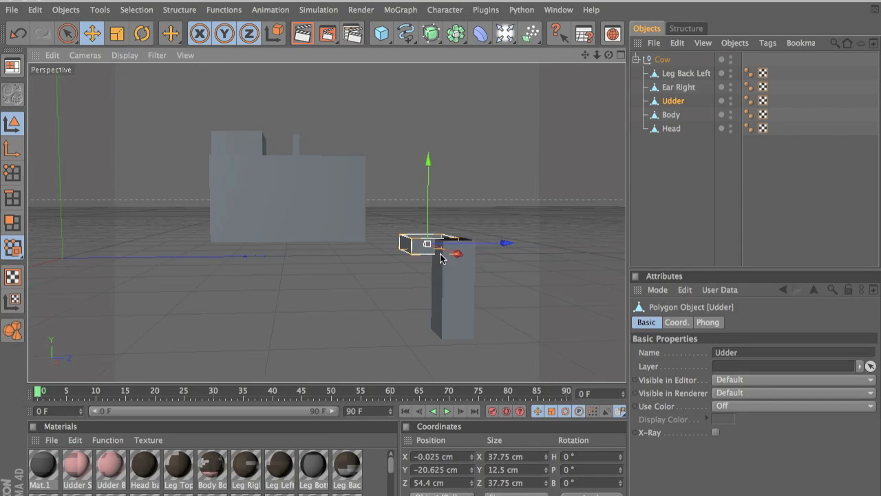
left_click_drag(440, 259, 454, 281)
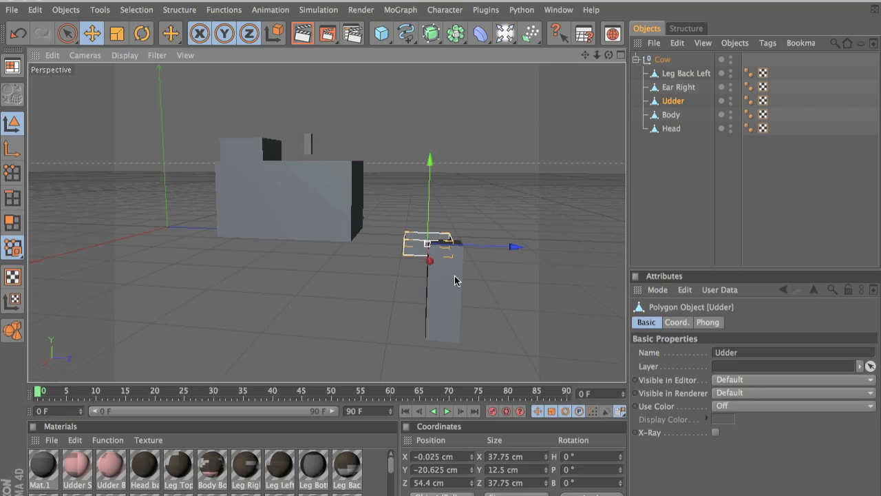
left_click(669, 114)
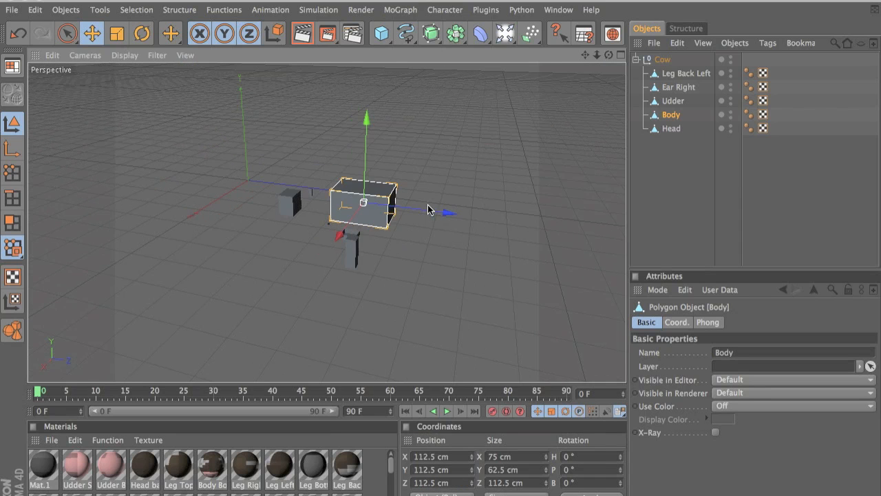
Step: Set Leg Back Left and Udder to Position 112.5 cm on X, Y and Z
left_click(686, 73)
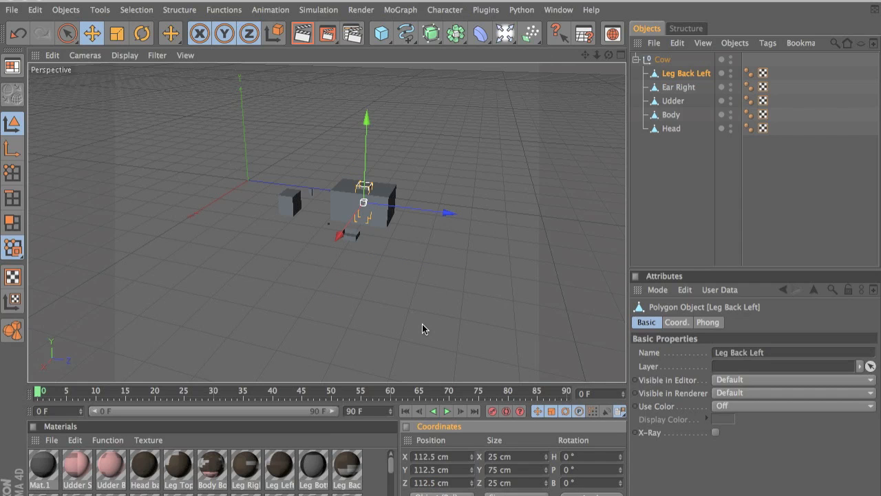
left_click(672, 101)
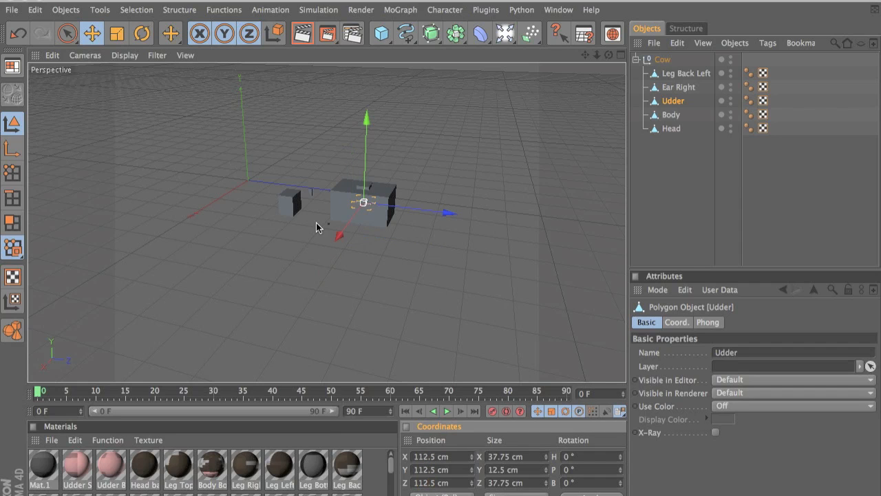
left_click(261, 6)
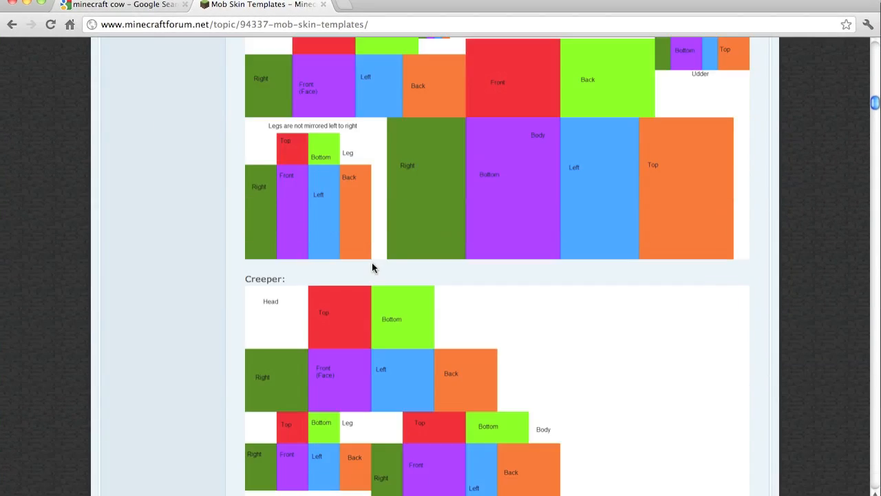
scroll("up", 3)
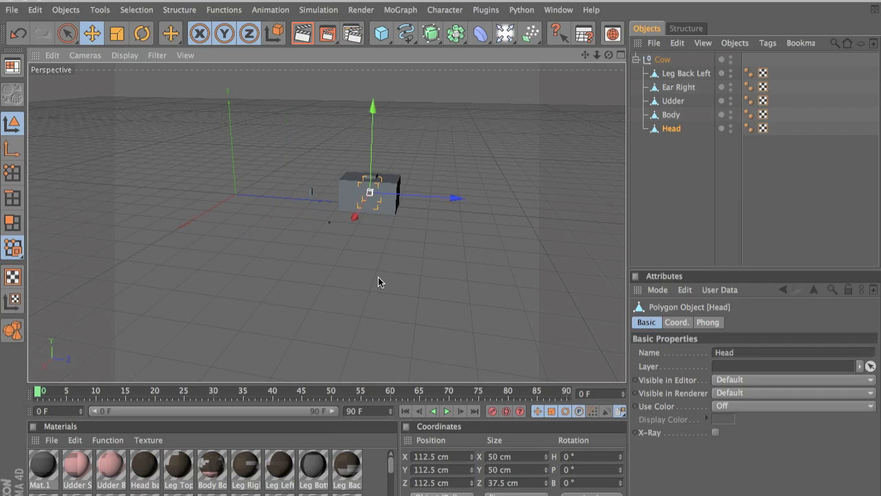
Step: Set Ear Right to Position 112.5 cm on X, Y and Z alongside the other parts
left_click(683, 87)
type("11")
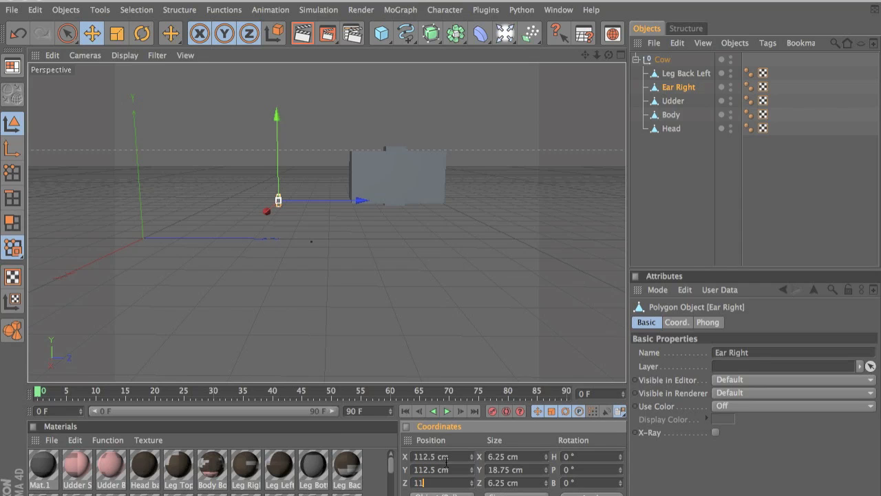
left_click_drag(275, 200, 396, 177)
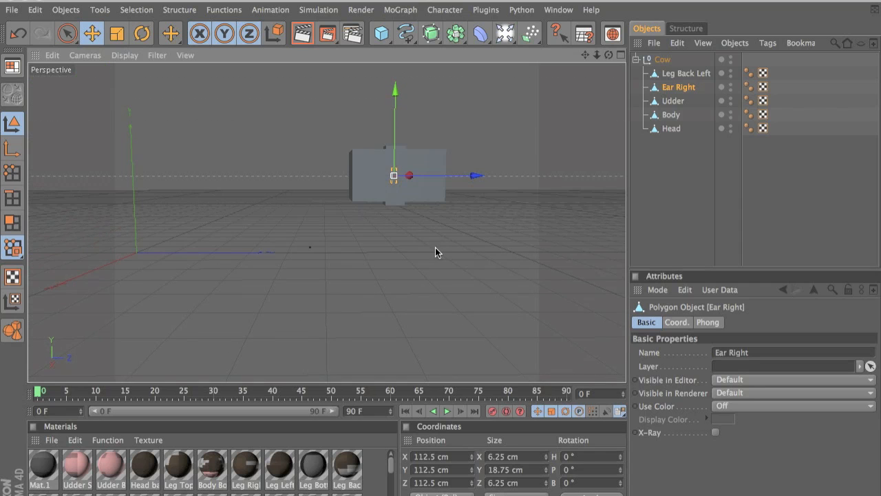
Step: Enable Quantize in the Move tool's Snap Settings with a 6.25 cm move step
left_click(92, 33)
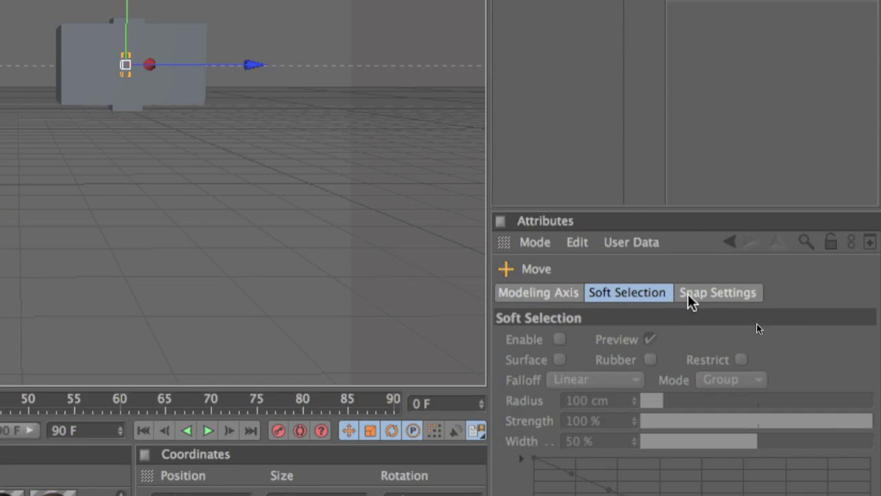
left_click(719, 292)
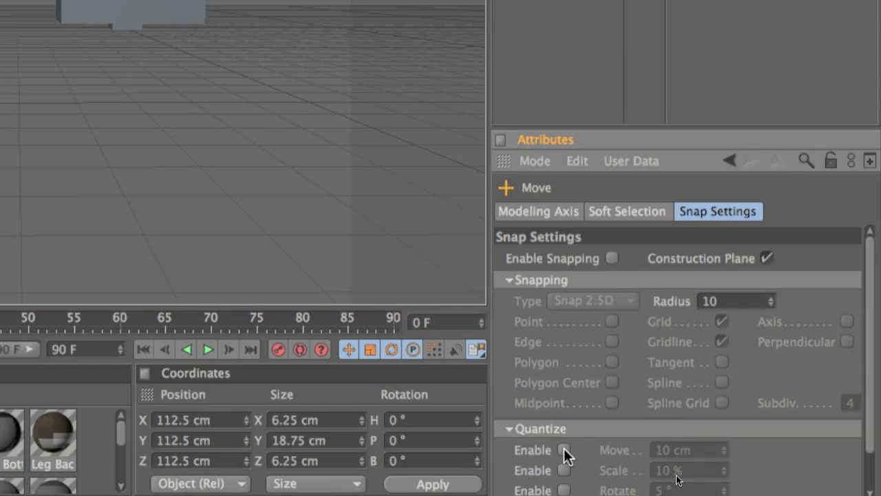
left_click(565, 449)
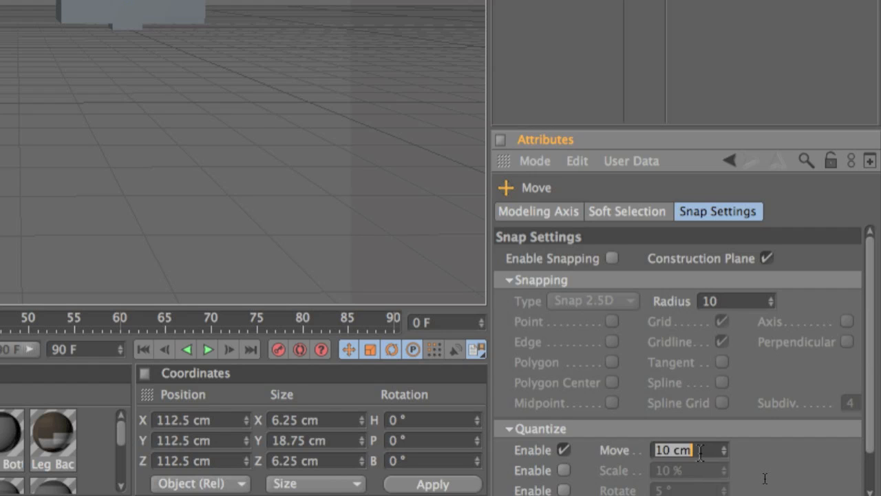
type("6.25 cm")
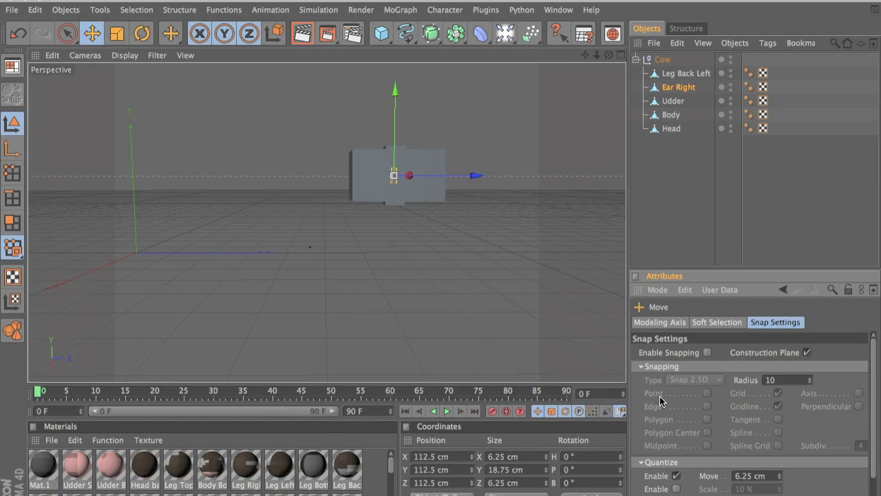
mouse_move(432, 142)
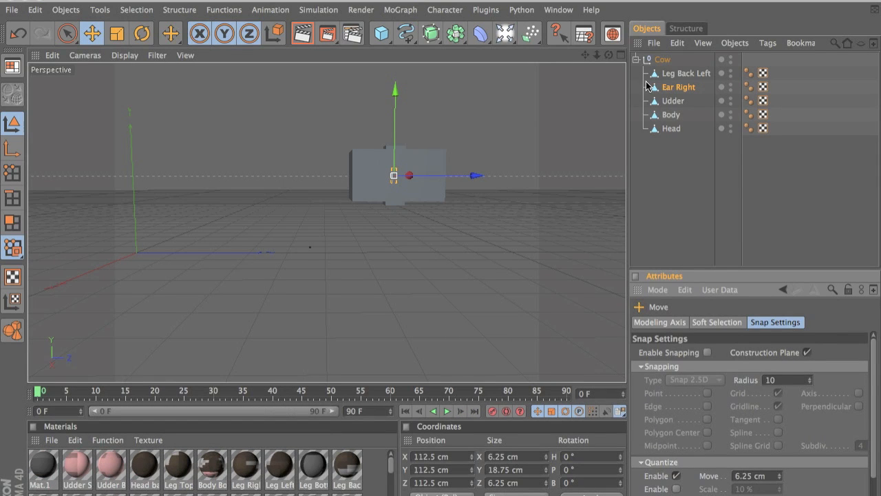
left_click(672, 128)
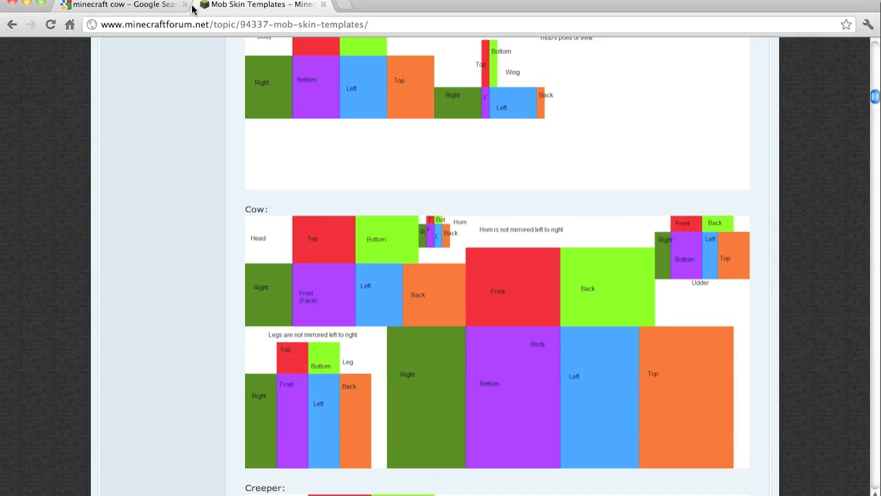
Step: Switch Chrome to the minecraft cow image search results for reference
left_click(122, 5)
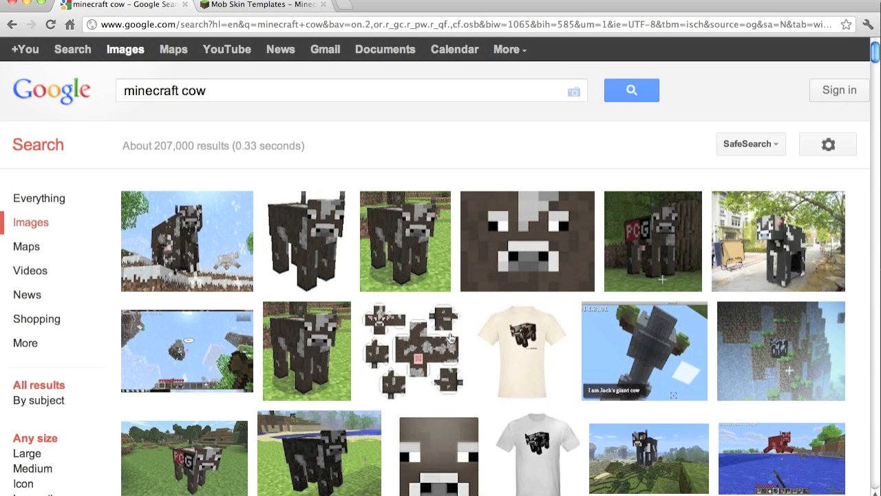
mouse_move(470, 261)
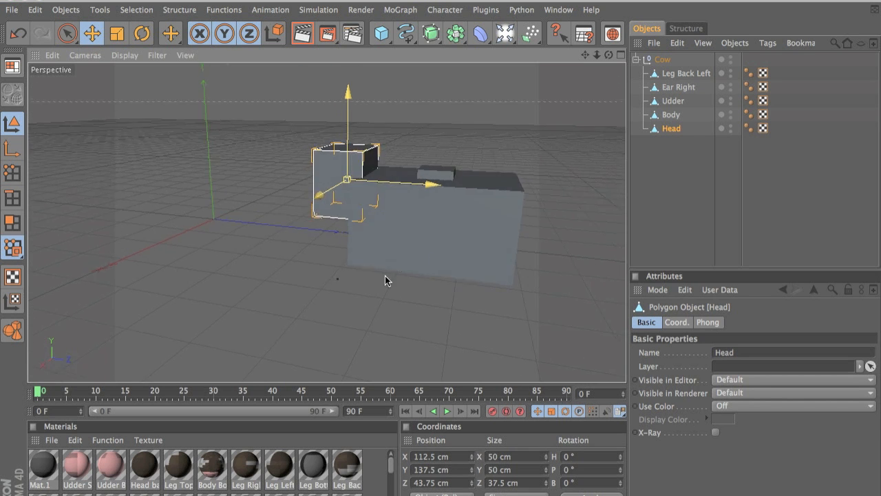
Step: Move Leg Back Left down below the body to its corner
left_click_drag(386, 278, 344, 182)
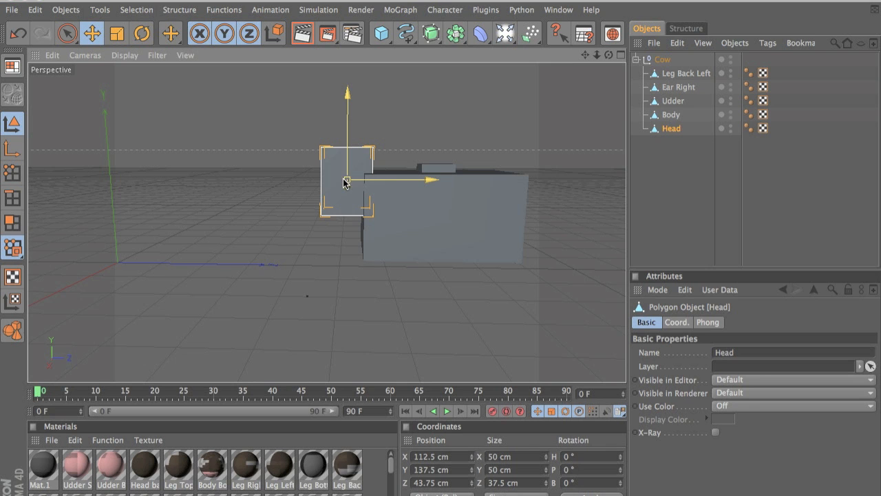
left_click(686, 73)
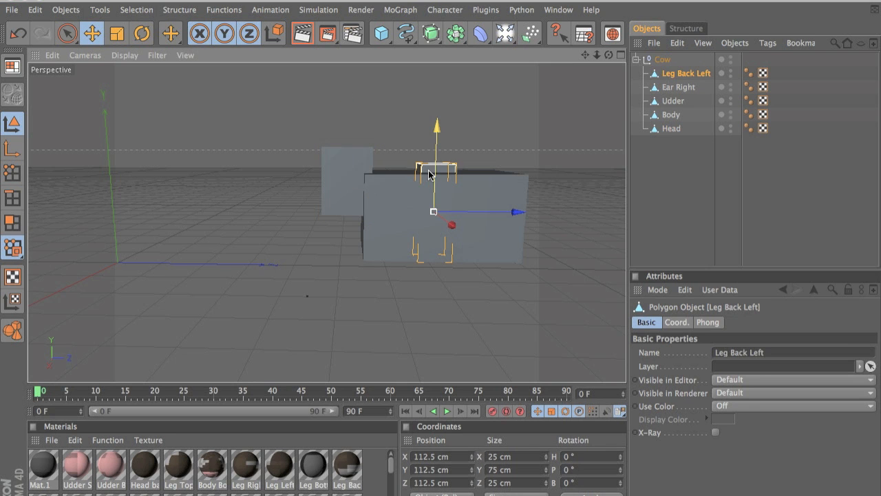
left_click_drag(432, 172, 432, 282)
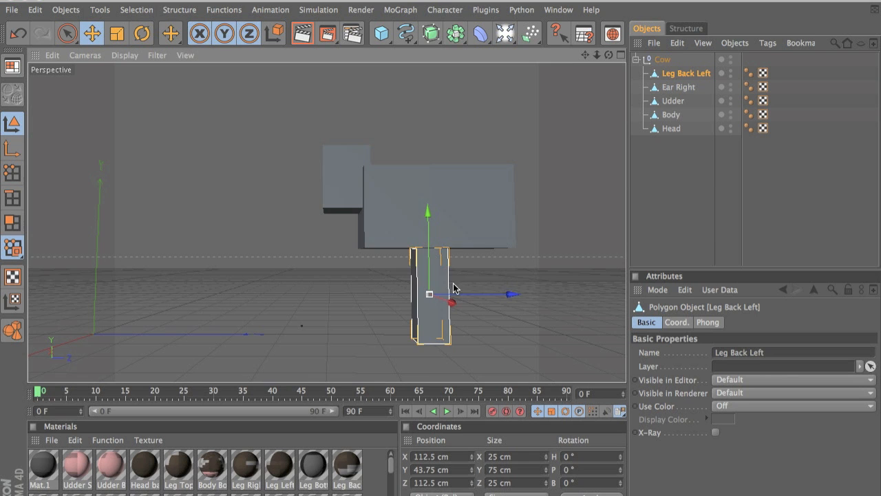
left_click_drag(448, 301, 388, 314)
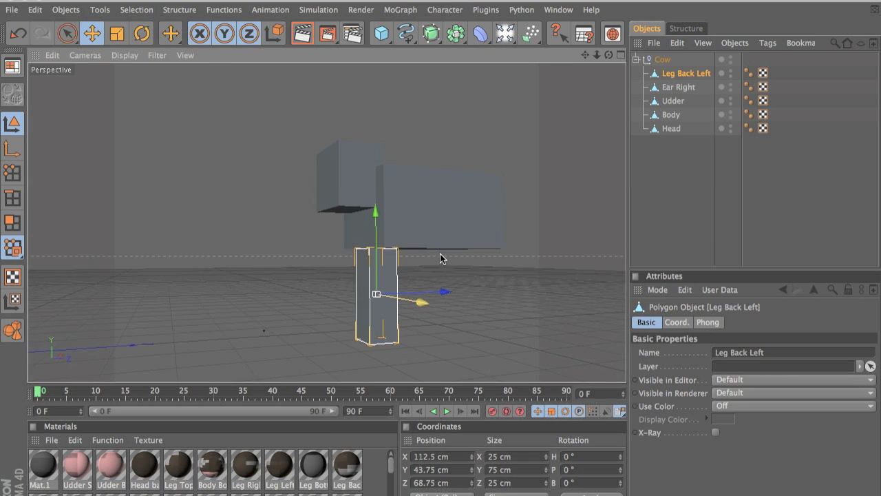
Step: Ctrl-drag two copies of the leg and position them under the body as further legs
left_click_drag(434, 292, 447, 297)
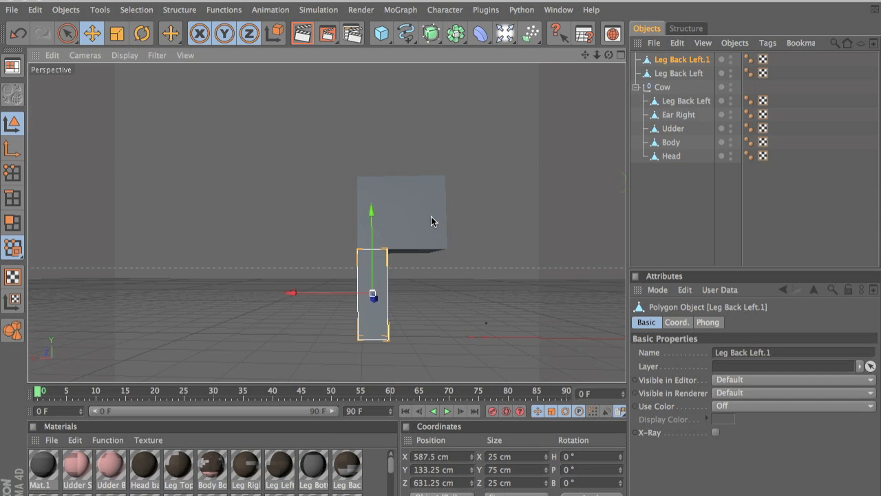
left_click_drag(372, 292, 471, 287)
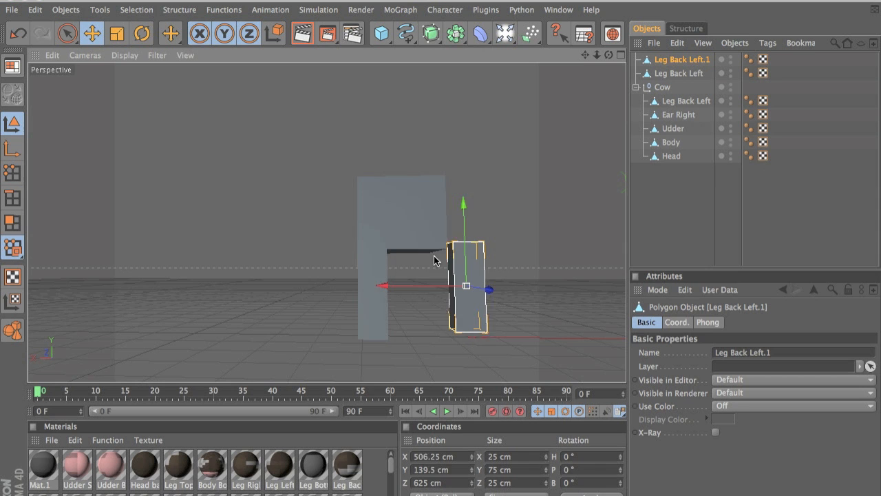
left_click_drag(468, 288, 386, 297)
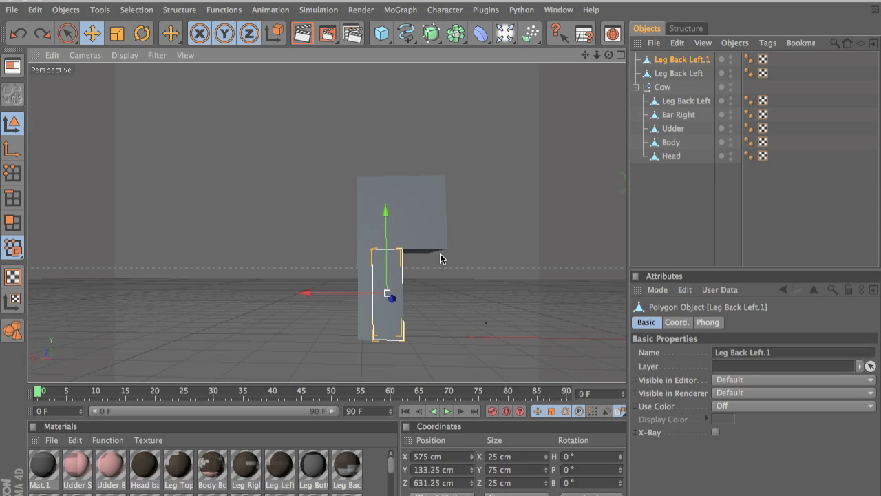
left_click_drag(389, 293, 429, 293)
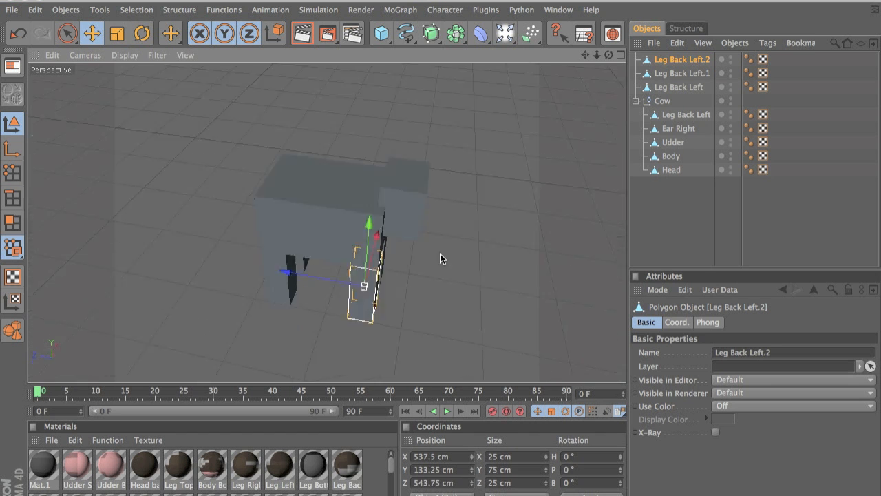
left_click_drag(440, 259, 526, 279)
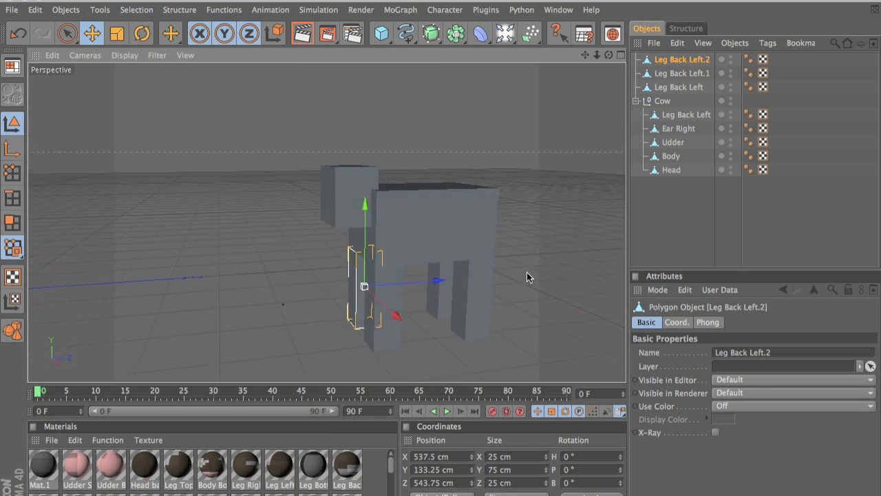
Step: Raise Ear Right onto the top of the head
left_click(679, 128)
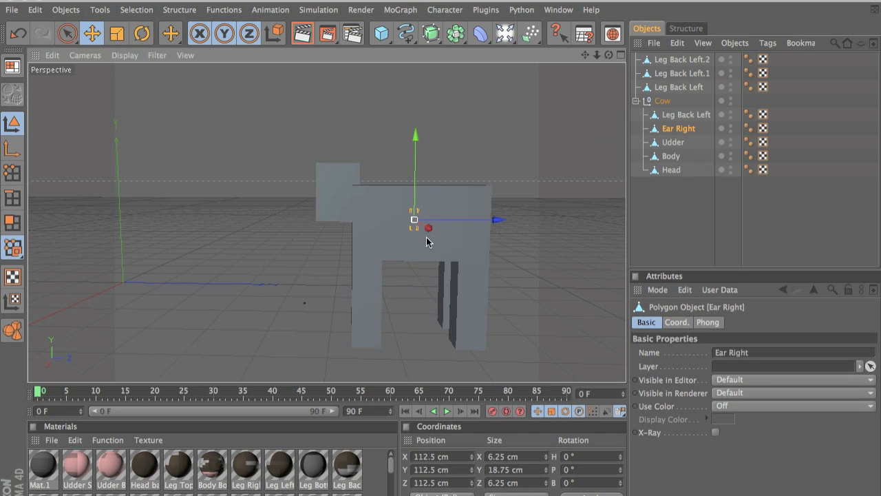
left_click_drag(416, 221, 331, 222)
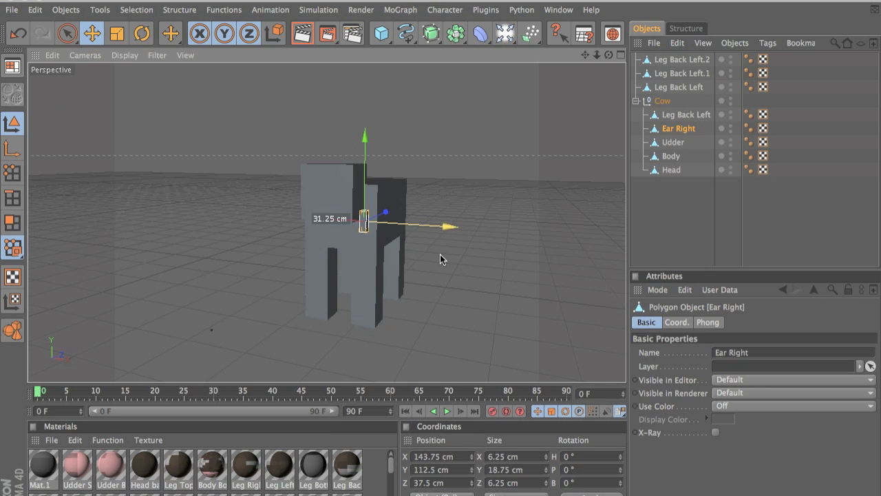
left_click_drag(363, 223, 366, 172)
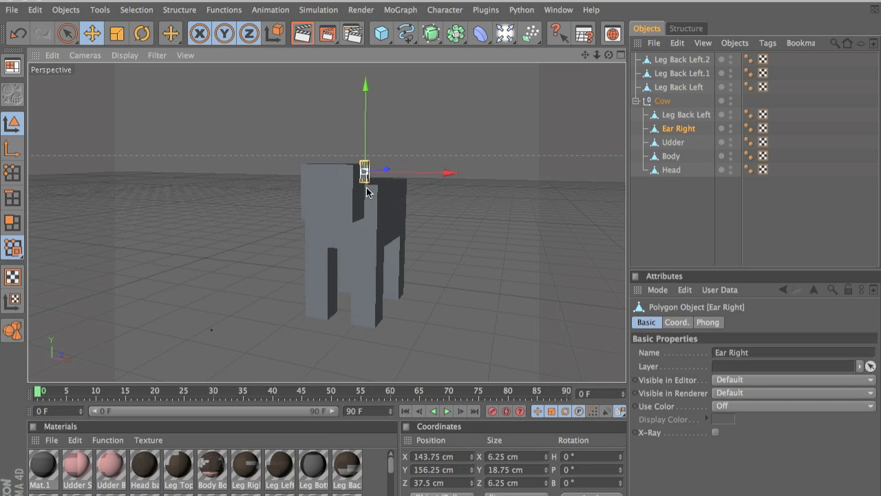
left_click_drag(365, 193, 388, 193)
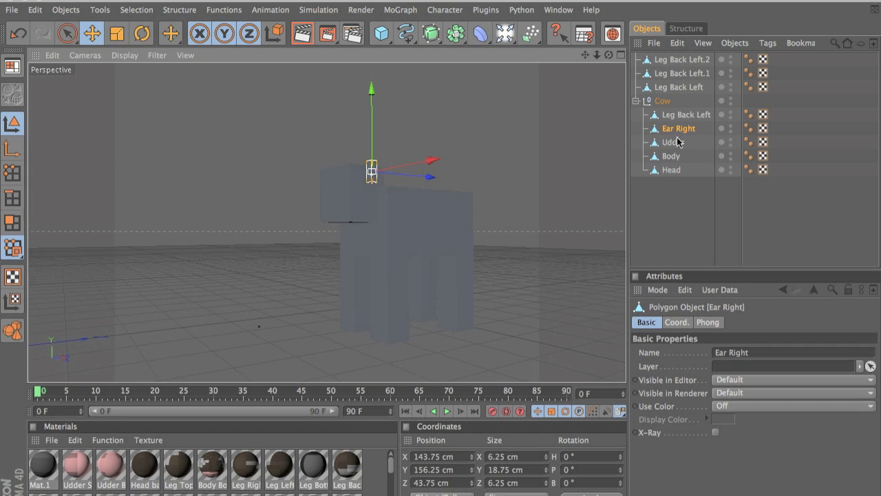
Step: Move the Udder along Z to sit under the body
left_click(672, 141)
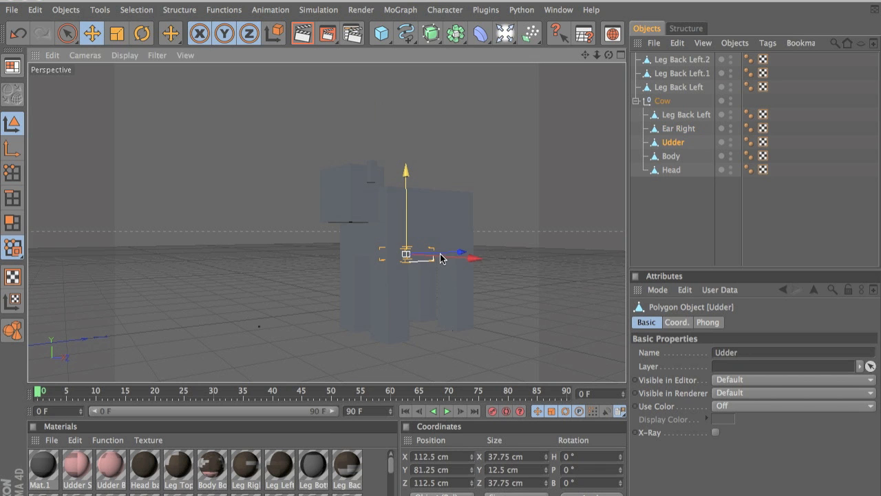
left_click_drag(441, 259, 516, 201)
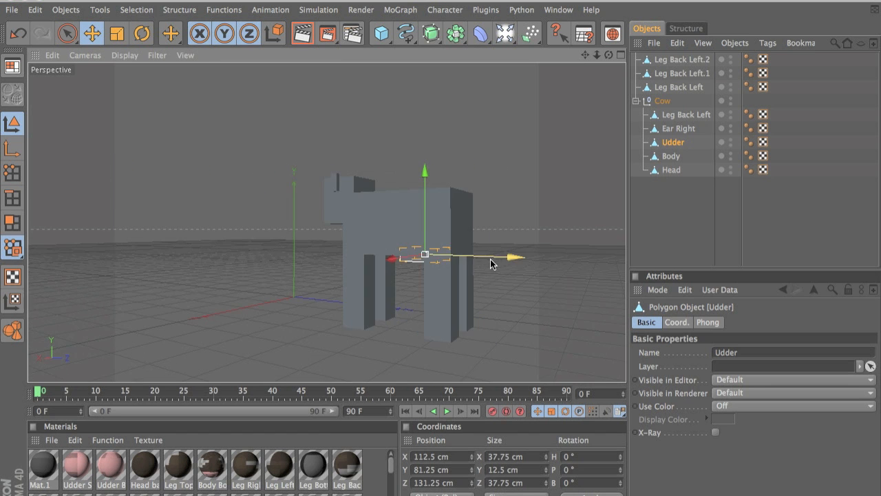
left_click_drag(493, 264, 441, 259)
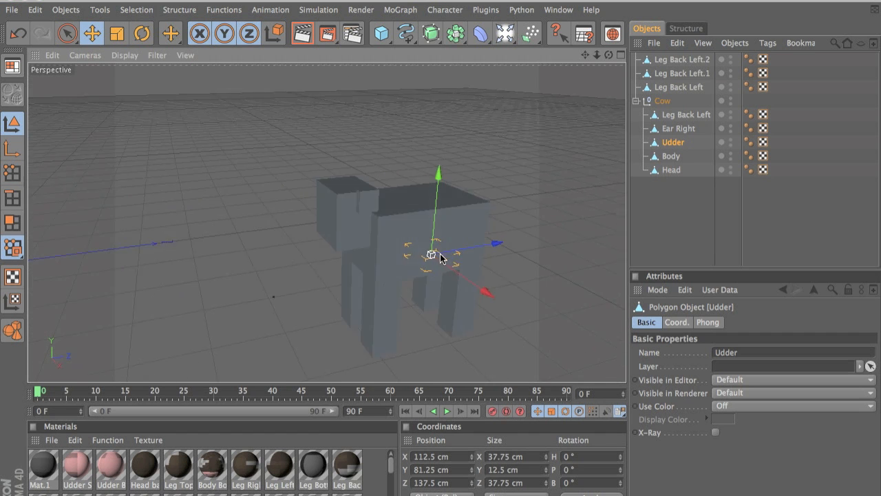
Step: Reset Ear Right to 112.5 and move it up beside the head
left_click(677, 128)
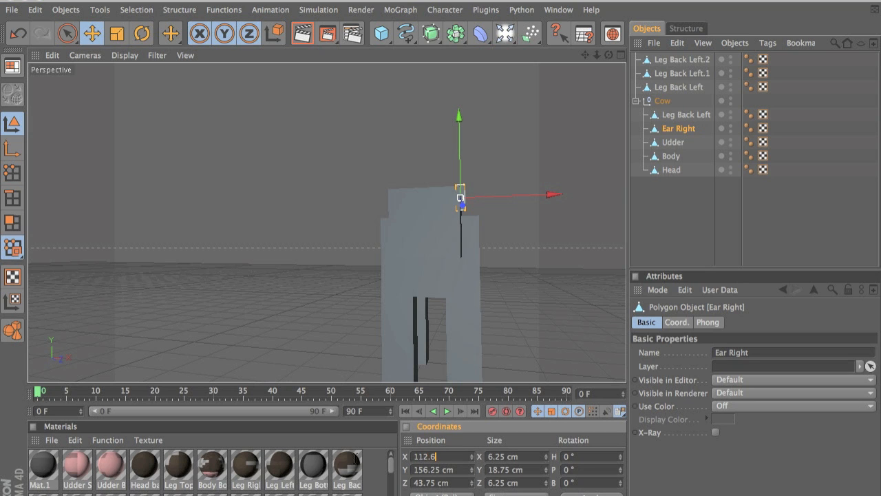
type("112.5")
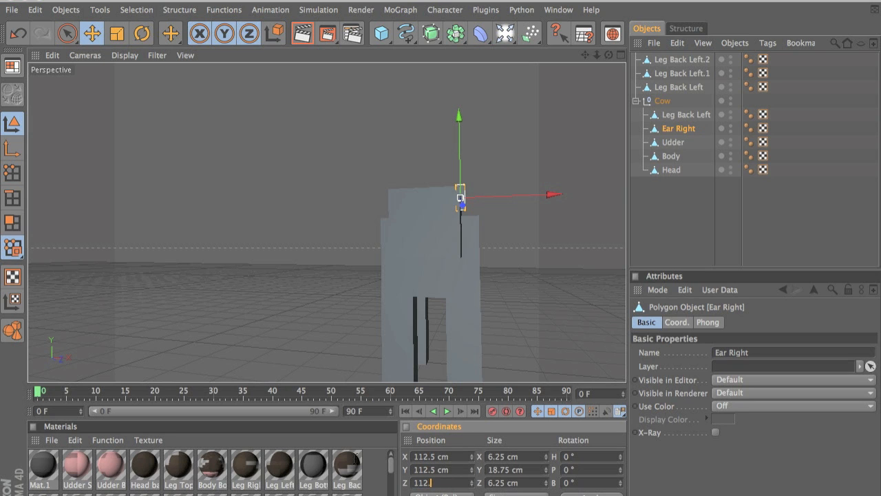
left_click_drag(460, 200, 434, 256)
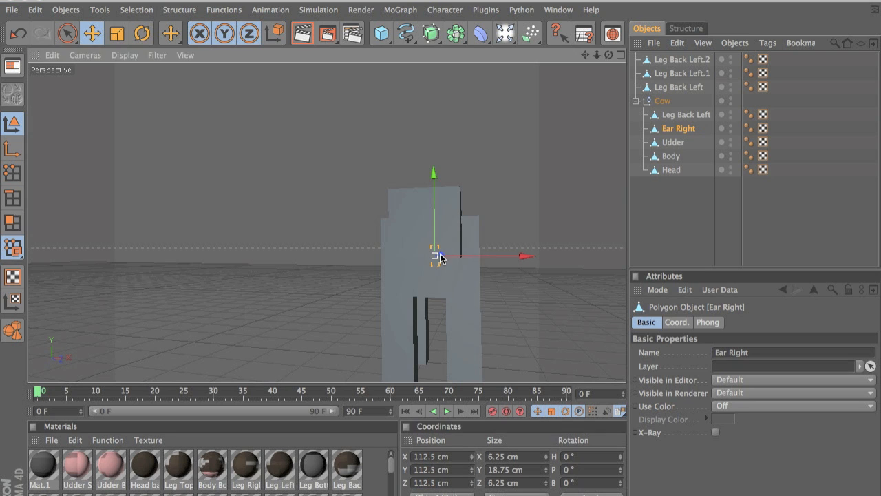
left_click_drag(434, 259, 485, 249)
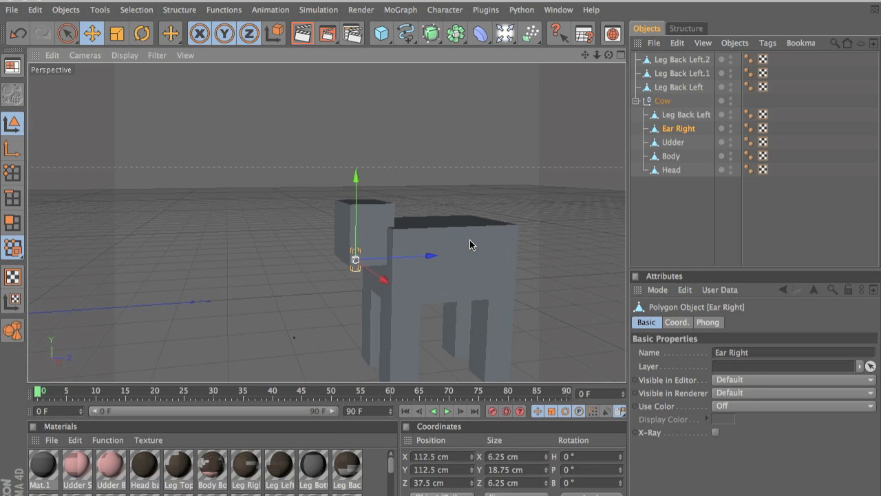
left_click_drag(356, 259, 355, 218)
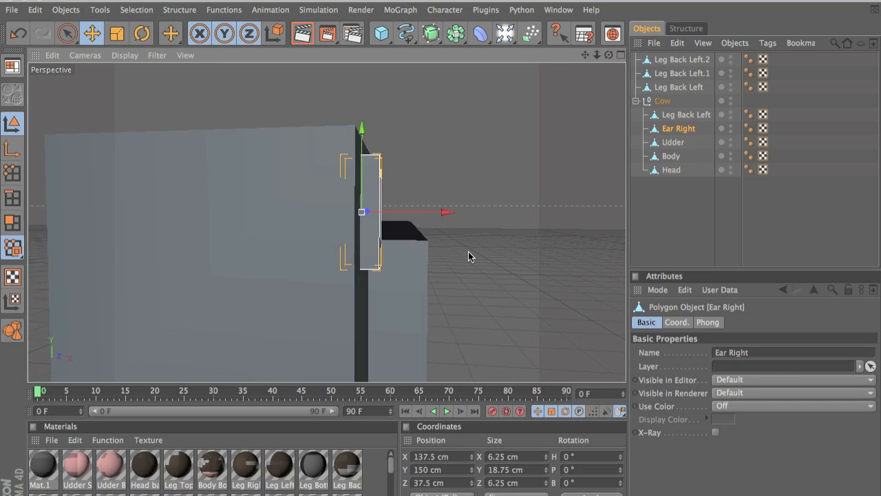
mouse_move(441, 259)
type("143.75")
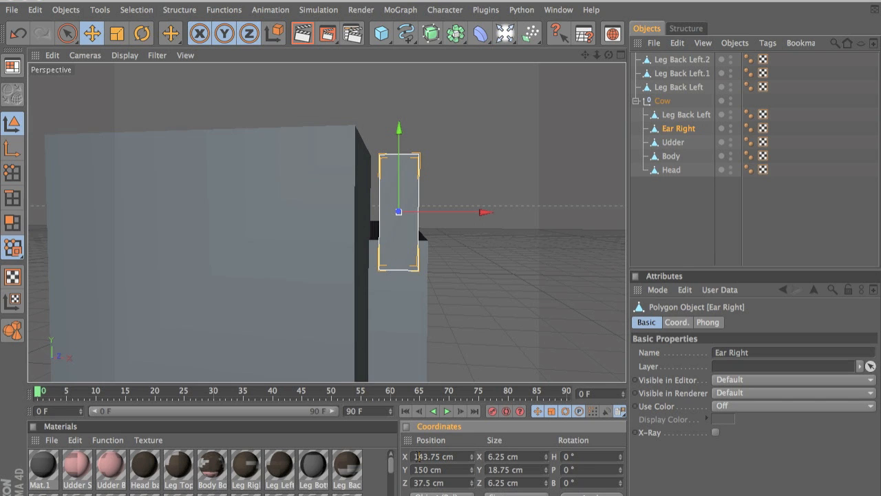
Step: Set Ear Right's X position to 140.5 so it sits against the side of the head
triple_click(433, 458)
type("143")
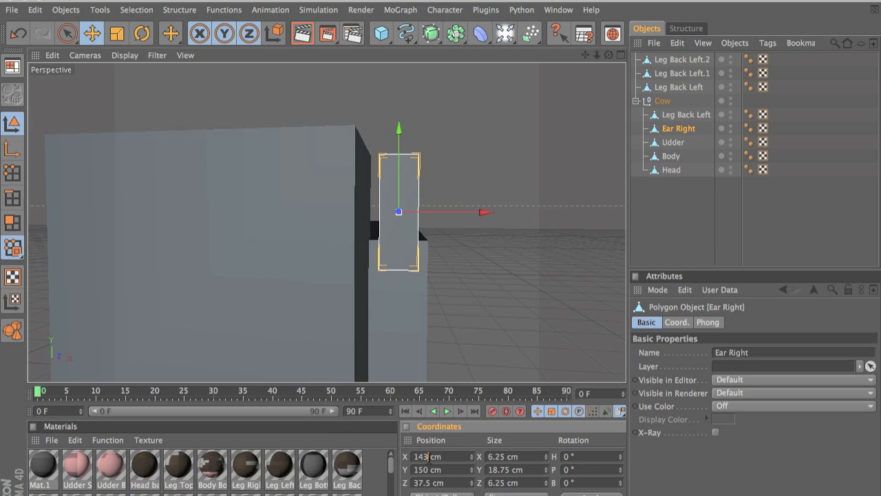
type("140.5")
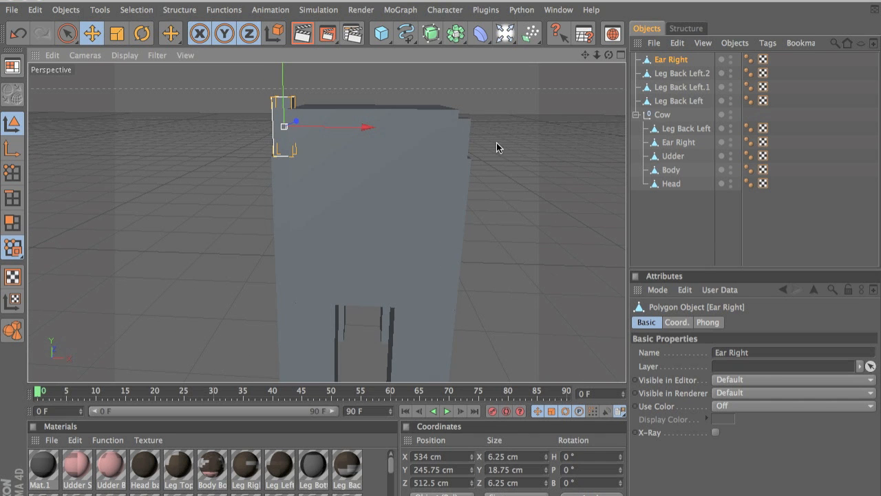
Step: Ctrl-drag a copy of Ear Right to the head's other top corner as the second ear
left_click_drag(287, 126, 457, 119)
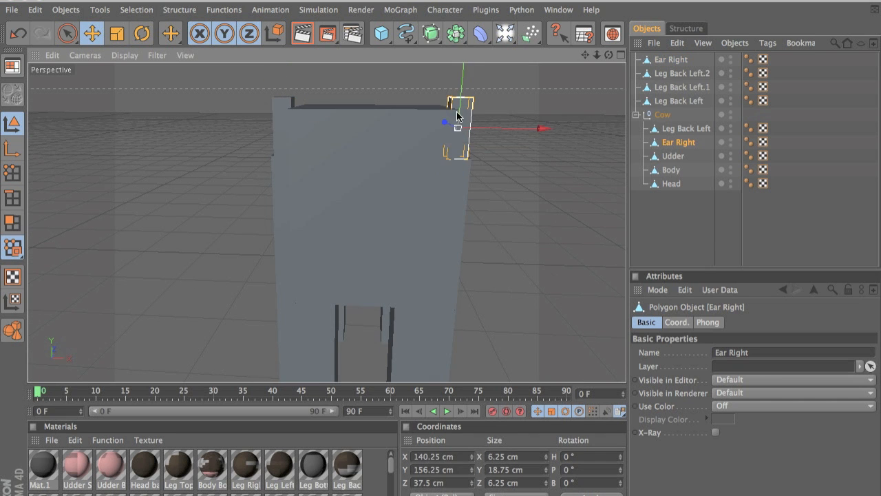